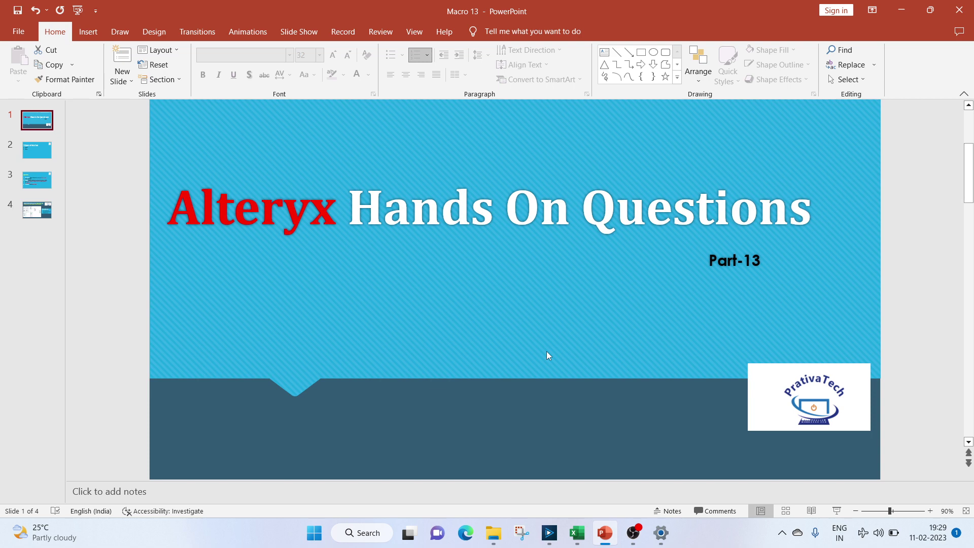
pyautogui.moveTo(581, 343)
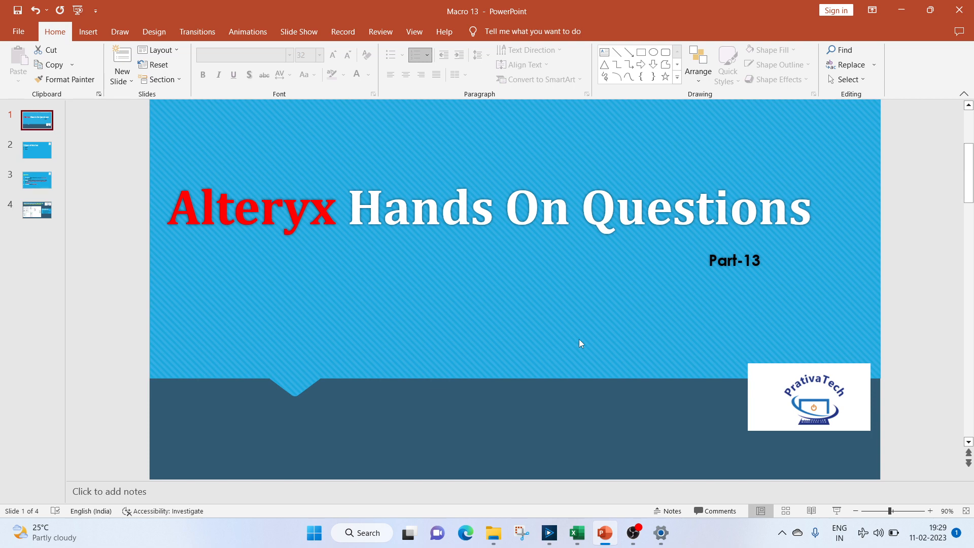
# Step: Show slide 2, 'Types of Macros', listing Standard, Batch and Iterative macros
pyautogui.click(36, 149)
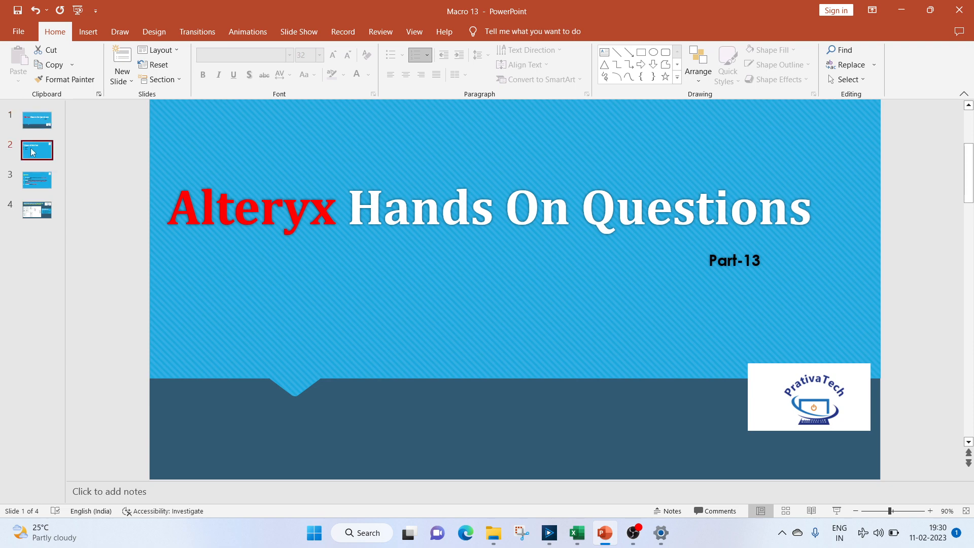
pyautogui.click(37, 150)
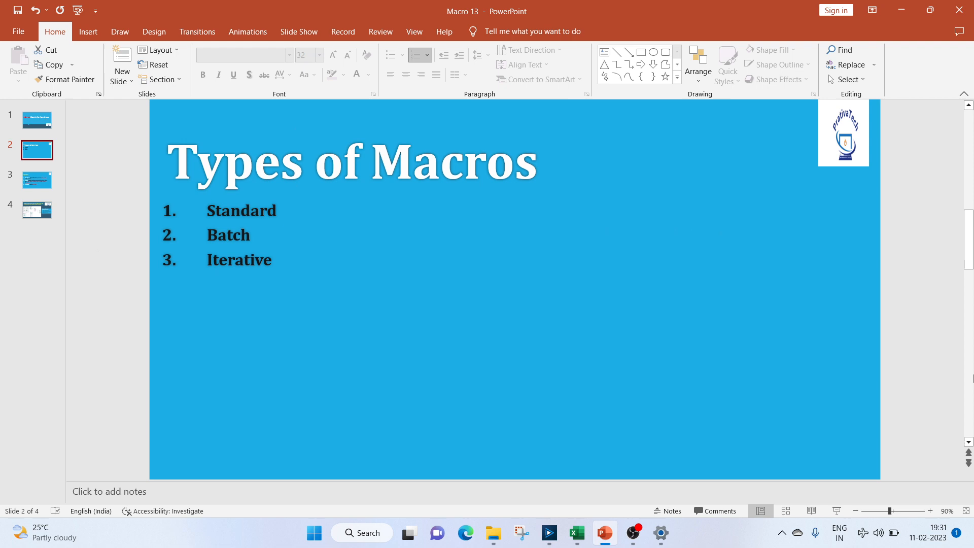
pyautogui.moveTo(58, 426)
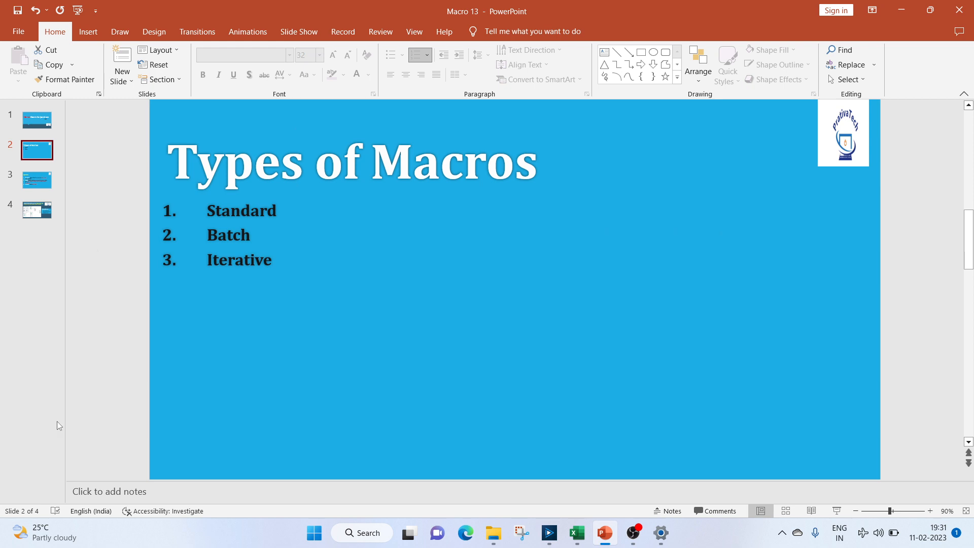
# Step: Show slide 3, 'Questions', pairing macro types with square, power and Armstrong tasks
pyautogui.click(37, 180)
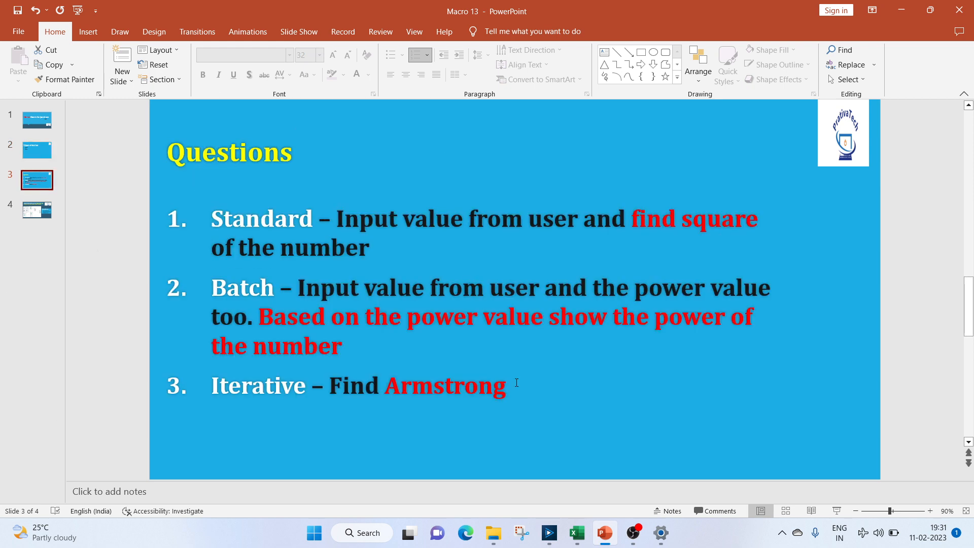
pyautogui.moveTo(601, 267)
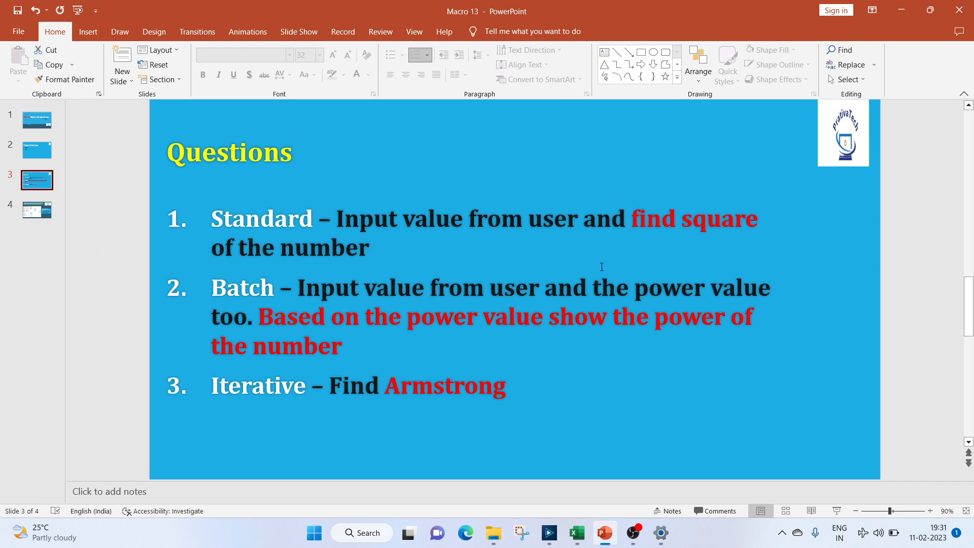
pyautogui.moveTo(4, 531)
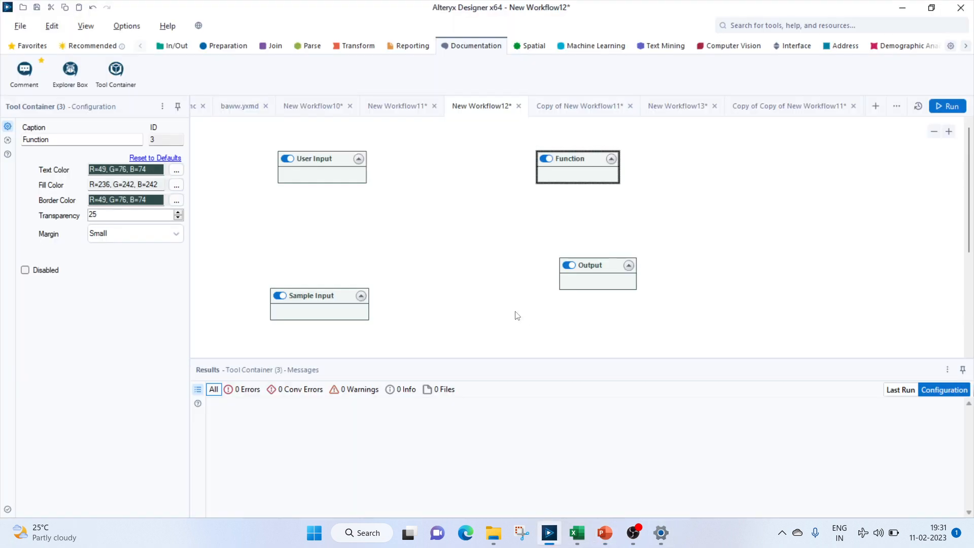
pyautogui.moveTo(311, 298)
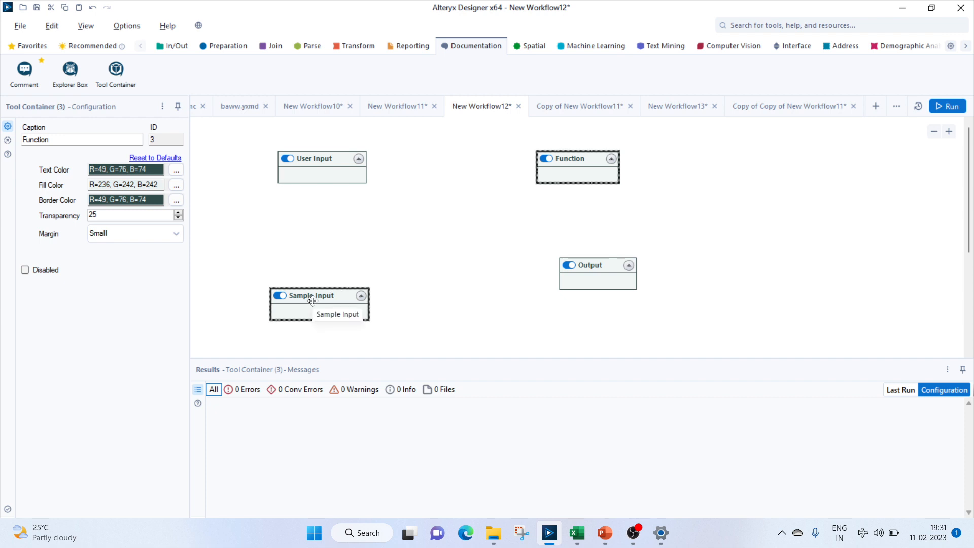
# Step: Drop a Text Input tool into the Sample Input container and start a 'num' column
pyautogui.click(176, 45)
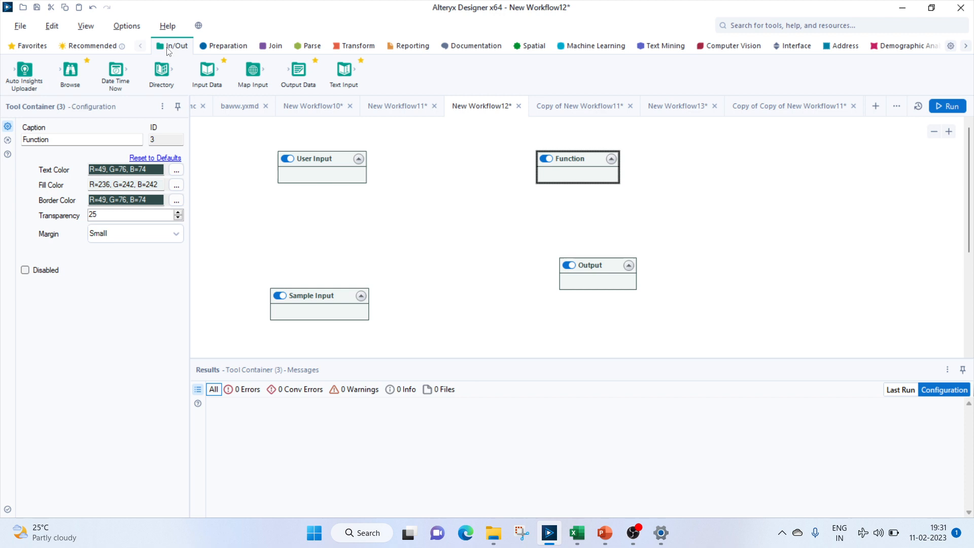
pyautogui.click(318, 300)
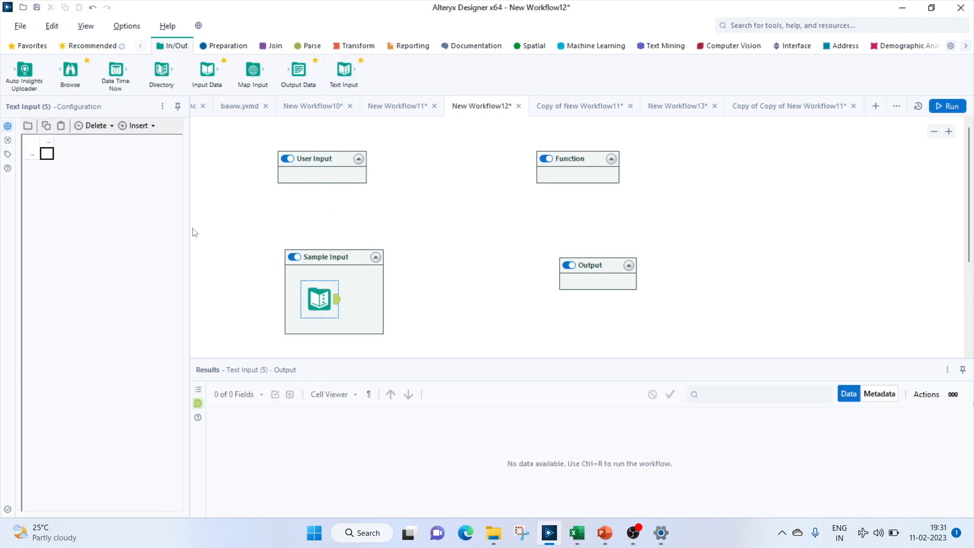
pyautogui.write('nu')
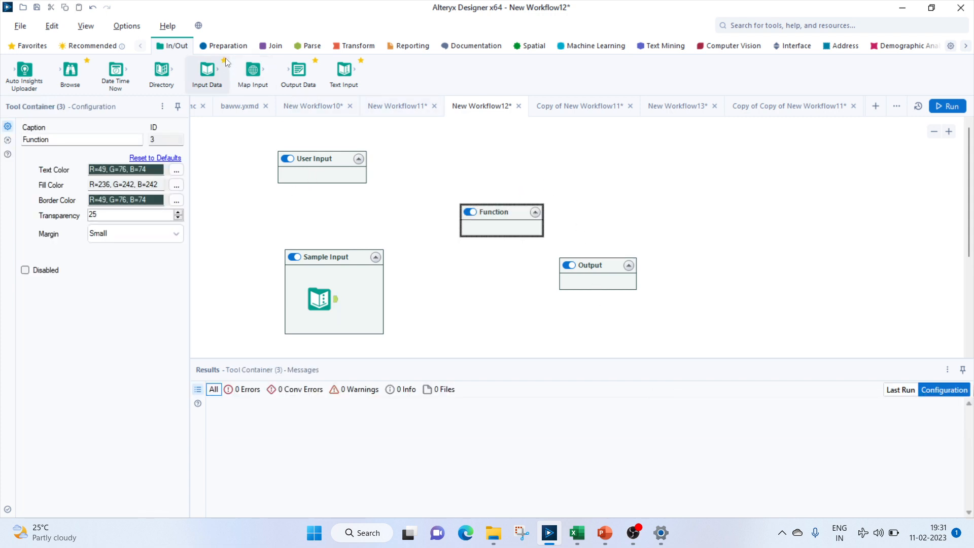
pyautogui.click(223, 45)
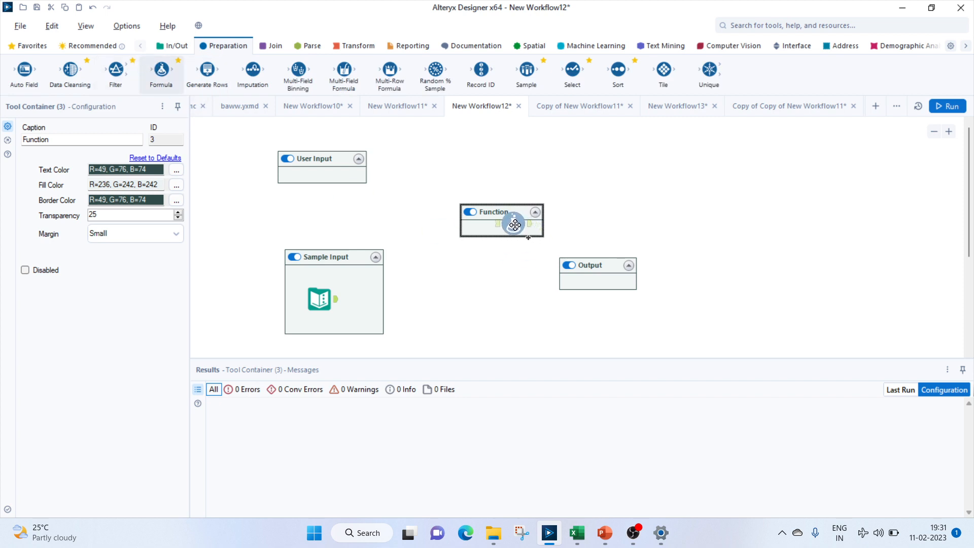
# Step: Add a Formula tool in Function, fed by Text Input, defining sq as [num]*[num]
pyautogui.click(515, 224)
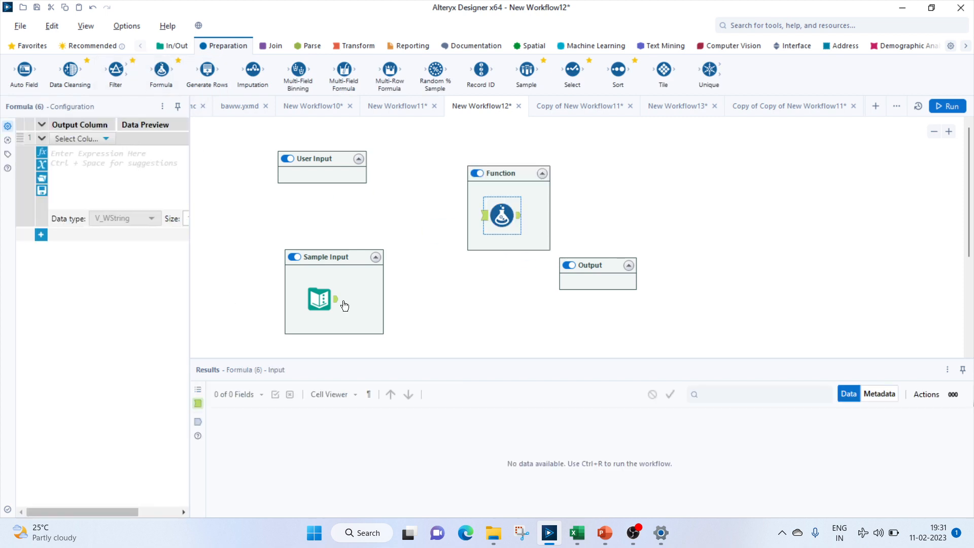
pyautogui.moveTo(335, 299); pyautogui.dragTo(483, 217)
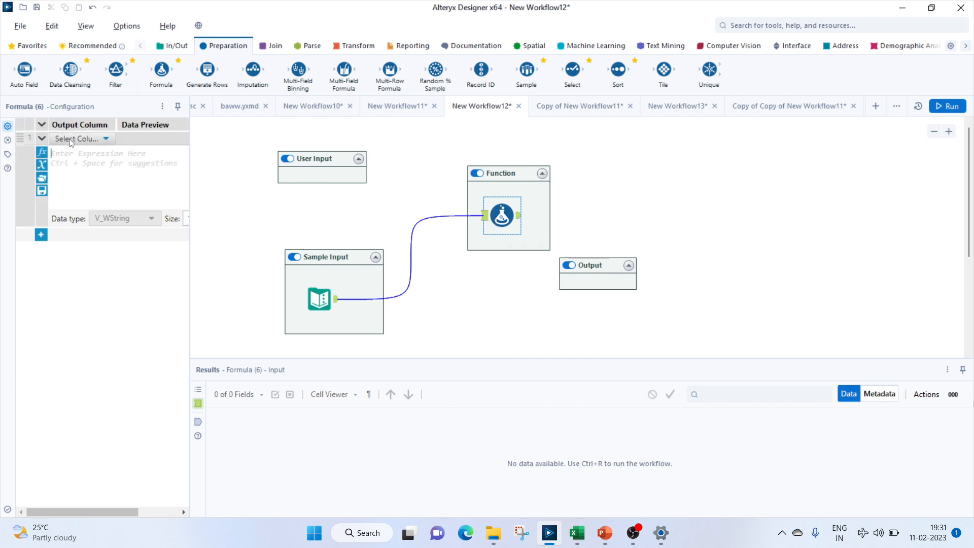
pyautogui.write('sq')
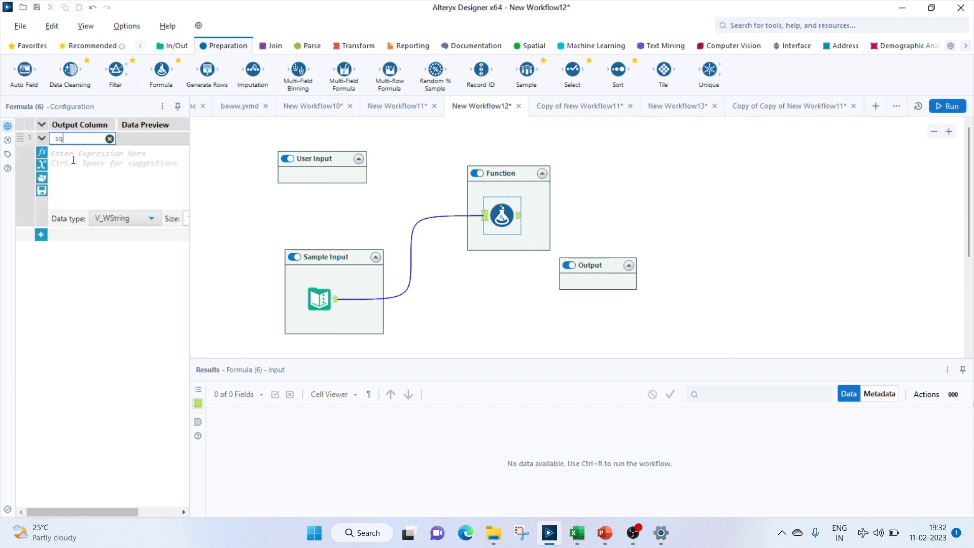
pyautogui.write('num]*')
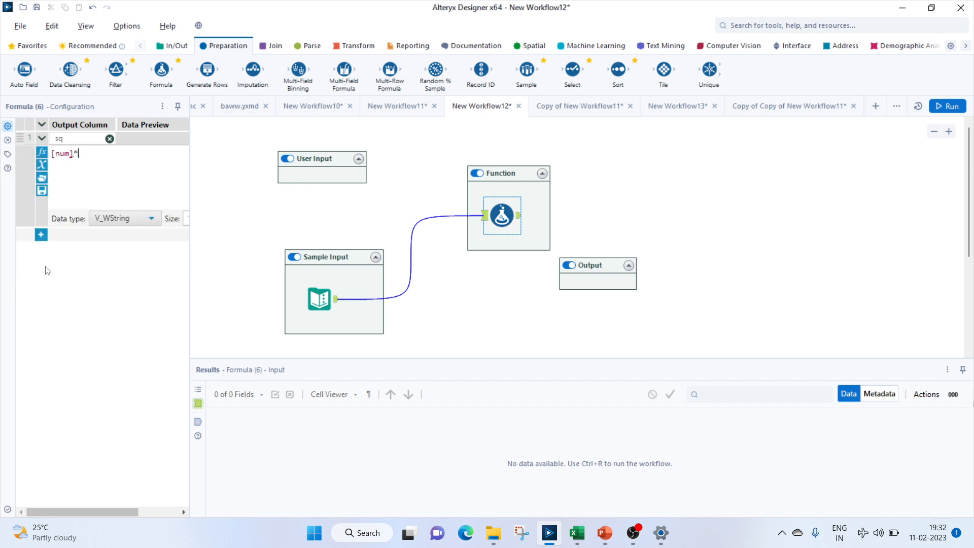
pyautogui.write('num]')
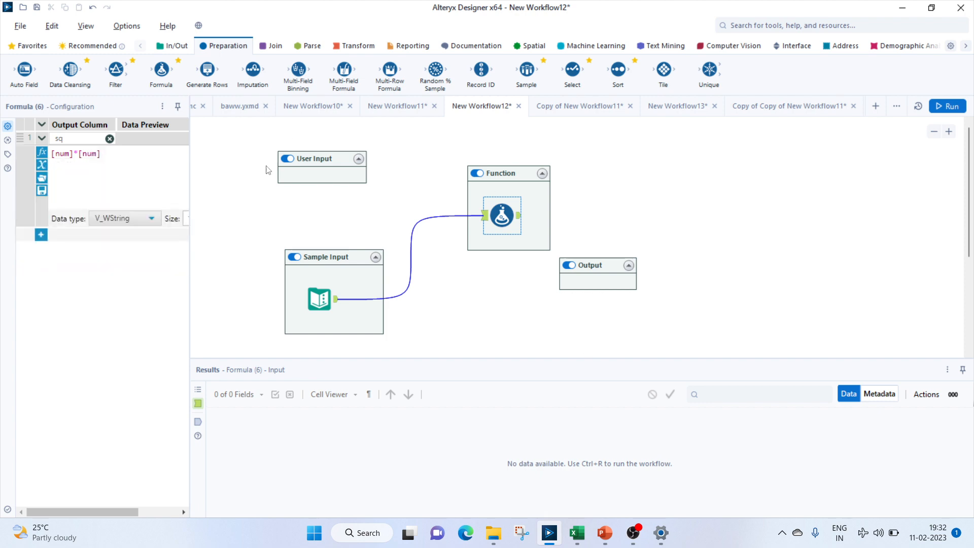
pyautogui.moveTo(530, 144)
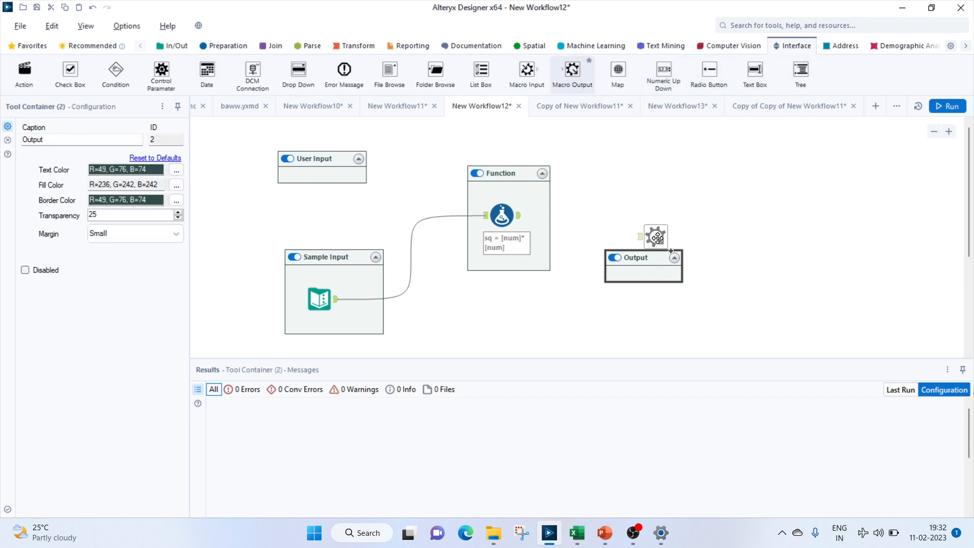
# Step: Place a Macro Output tool in the Output container and connect the Formula to it
pyautogui.click(655, 237)
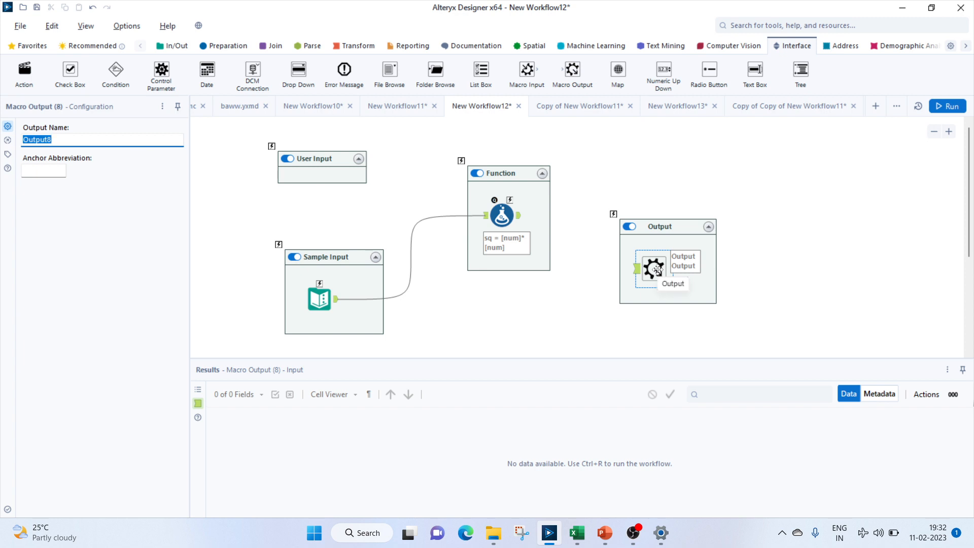
pyautogui.moveTo(524, 217)
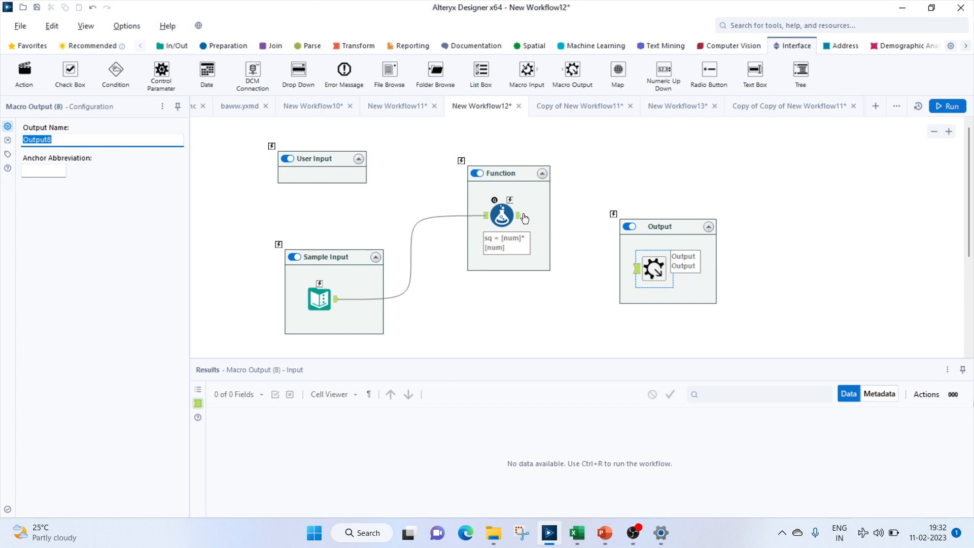
pyautogui.moveTo(519, 216); pyautogui.dragTo(635, 269)
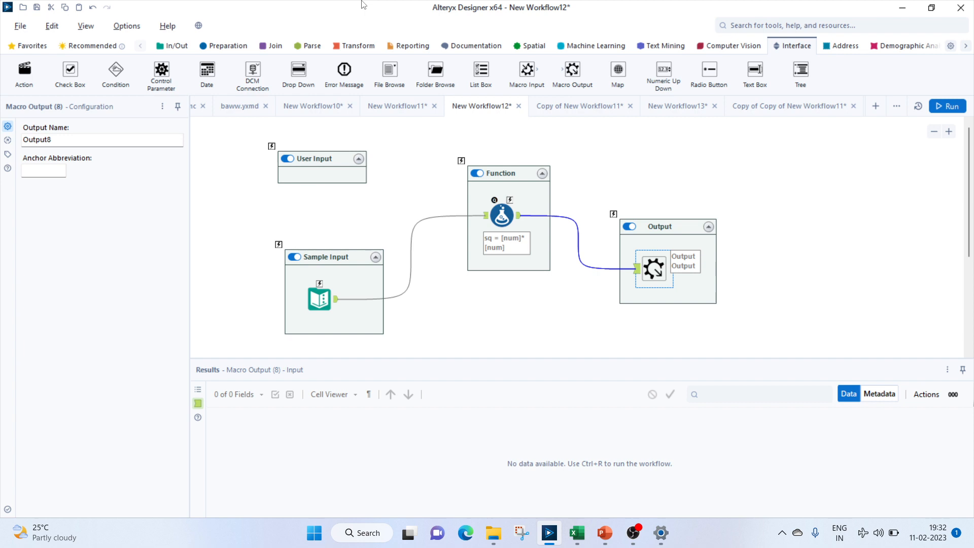
pyautogui.moveTo(960, 315)
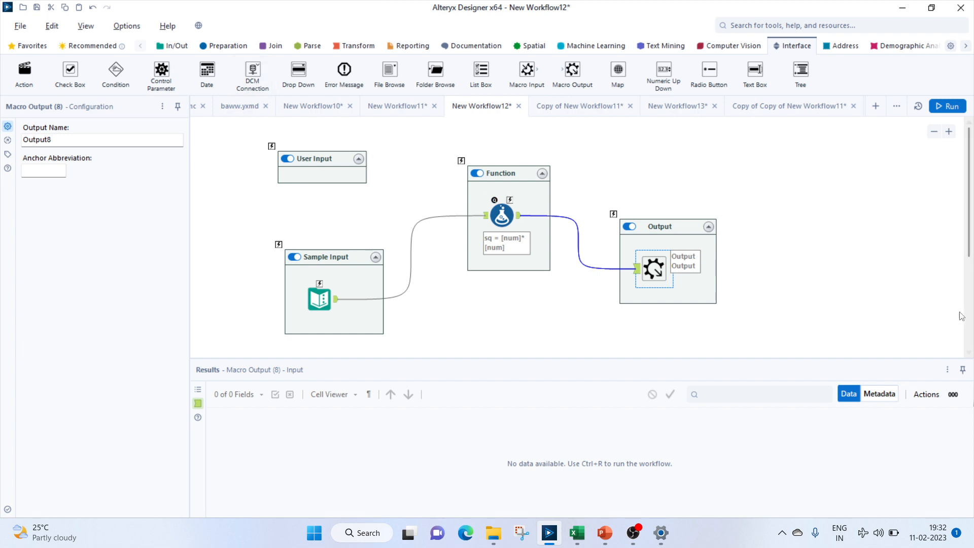
pyautogui.moveTo(822, 178)
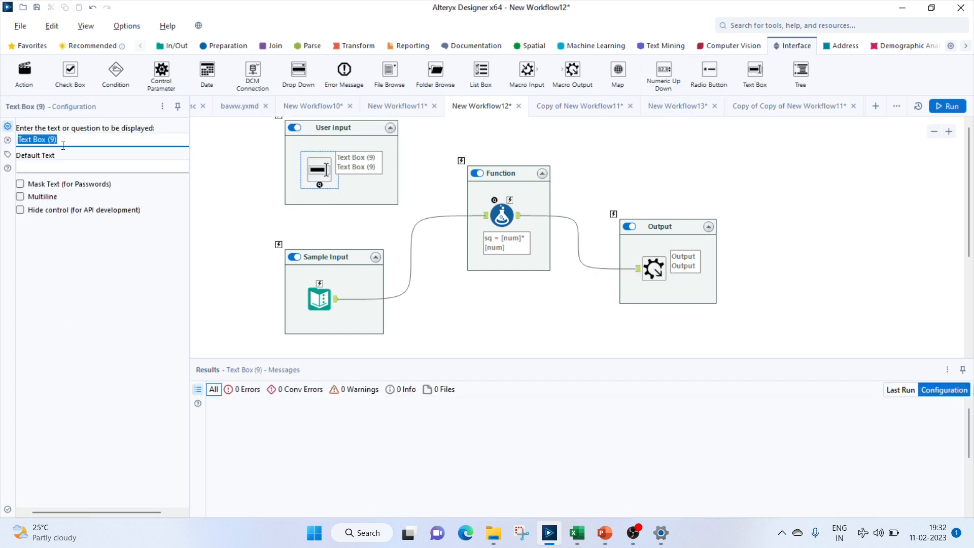
# Step: Name the question 'enter num' and set its Action to Update Cell, row 1, column 1
pyautogui.write('enter num')
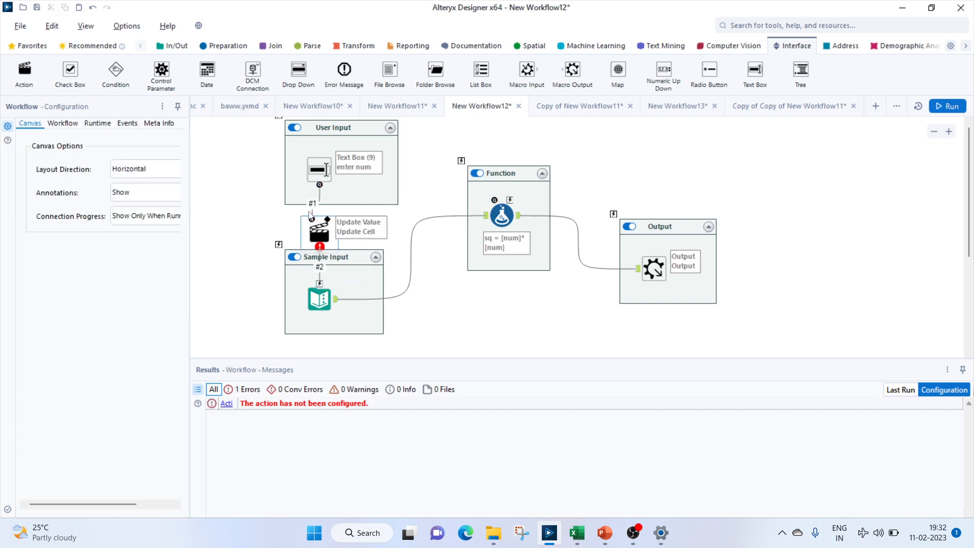
pyautogui.click(319, 228)
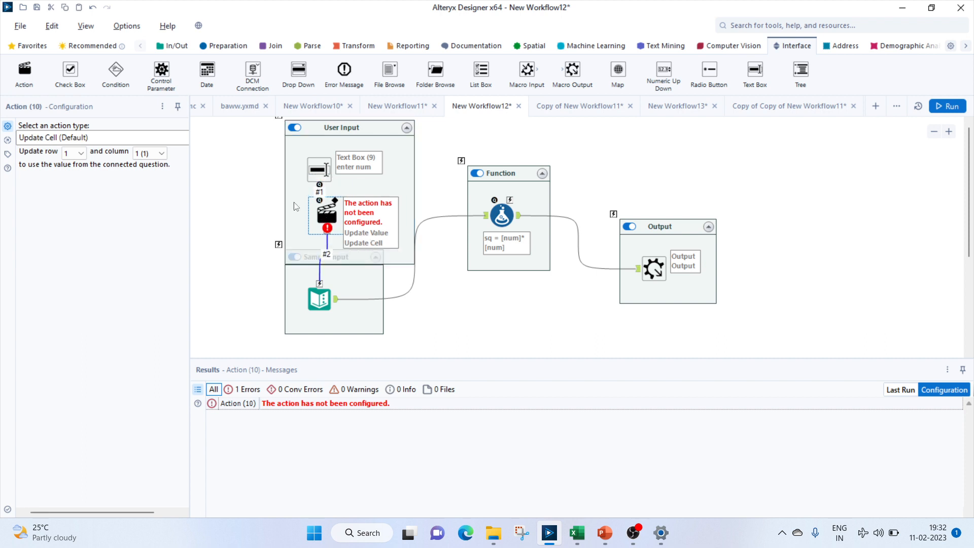
pyautogui.moveTo(160, 124)
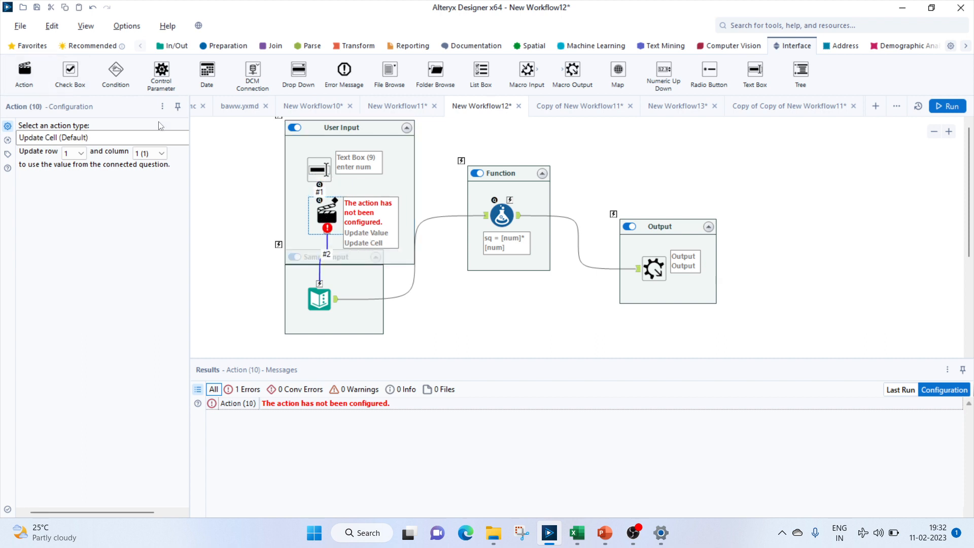
pyautogui.click(102, 137)
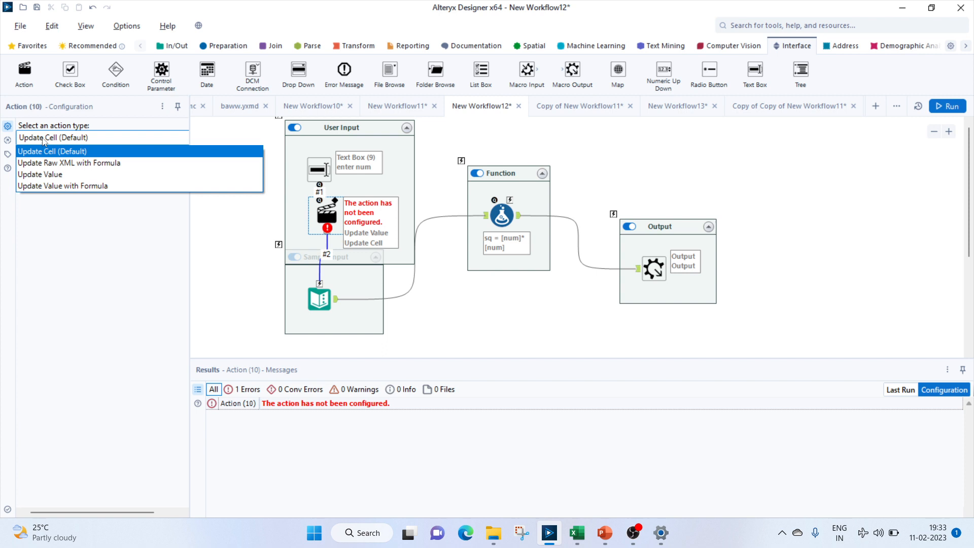
pyautogui.moveTo(45, 151)
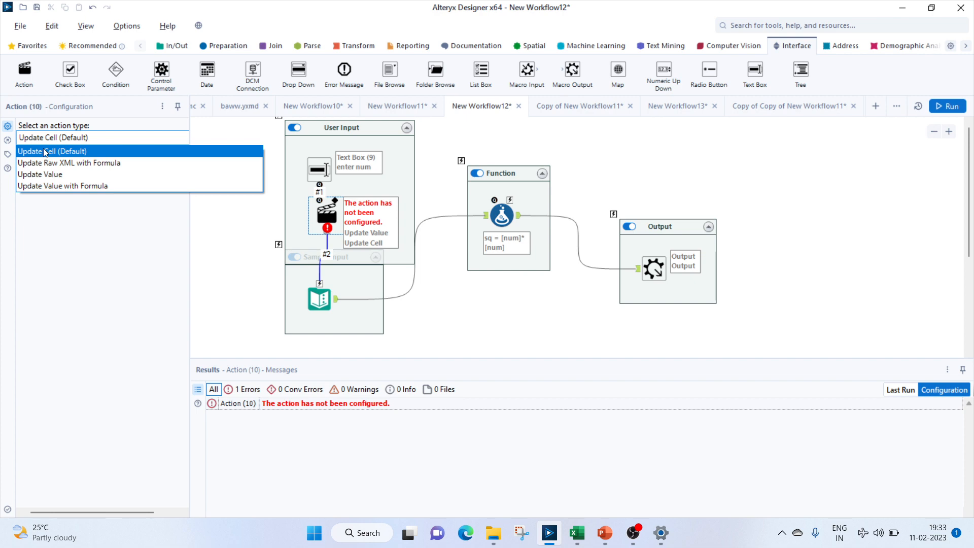
pyautogui.click(51, 152)
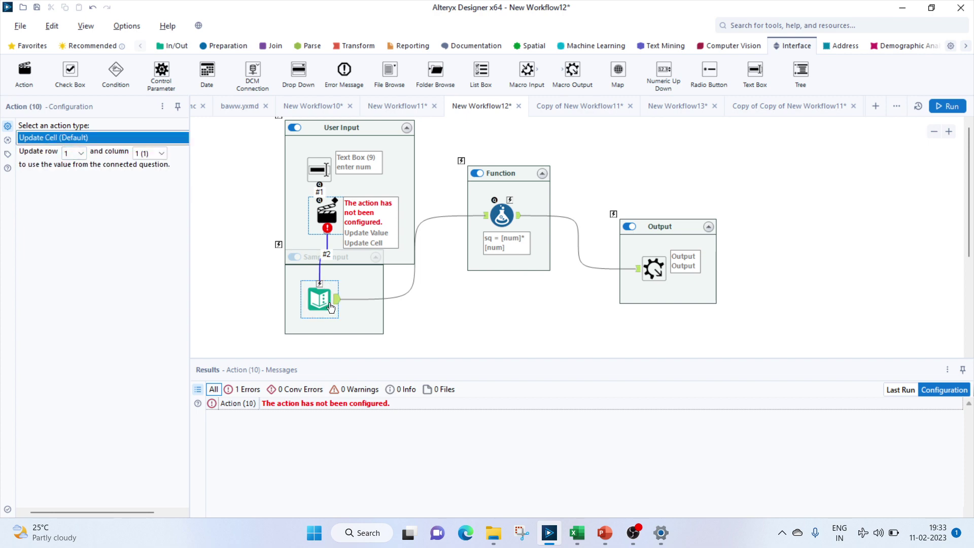
pyautogui.click(318, 299)
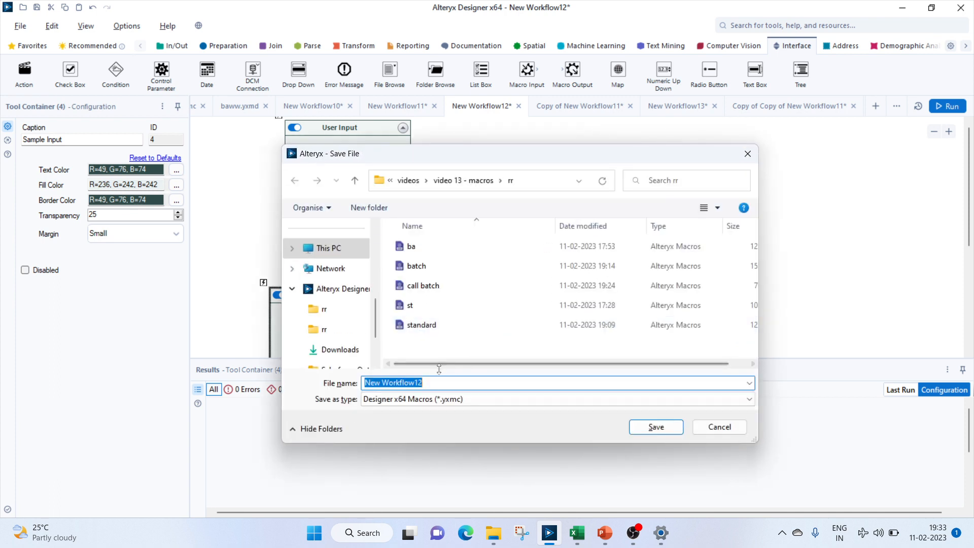
# Step: Save the workflow as the macro file 'standard macro'
pyautogui.write('batc')
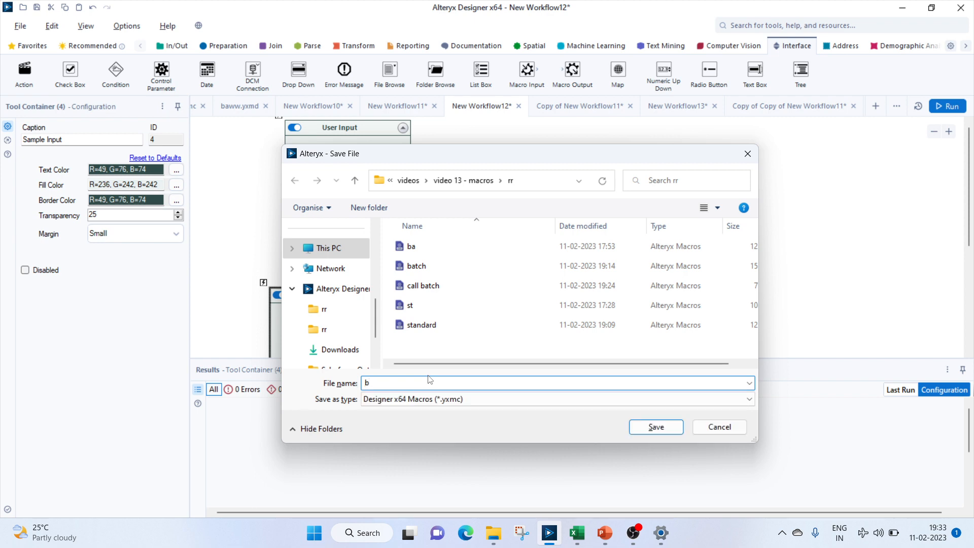
pyautogui.write('s')
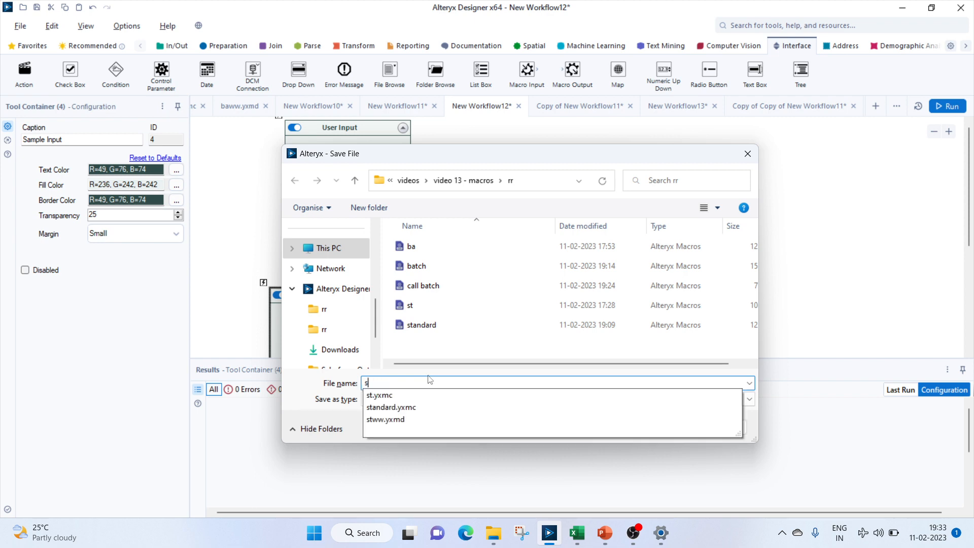
pyautogui.write('tandard mc')
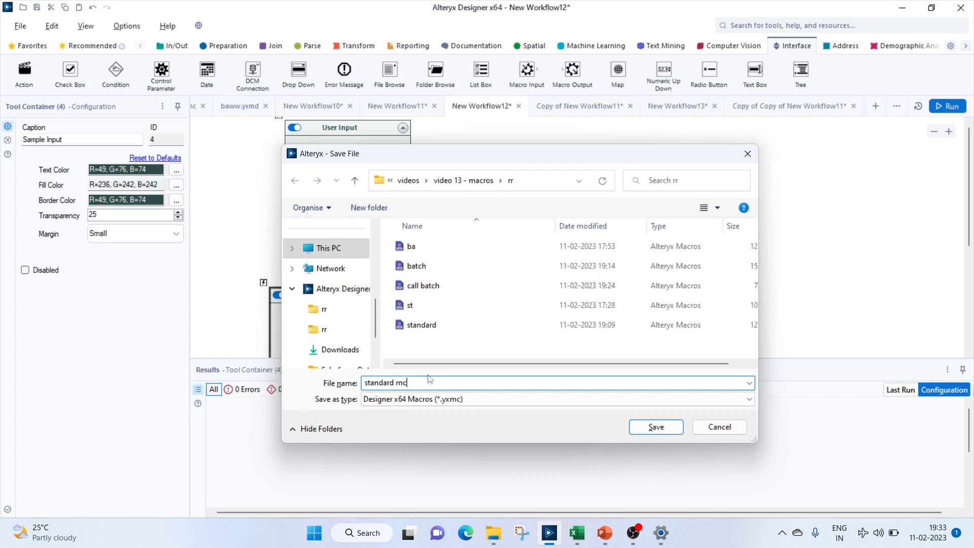
pyautogui.write('acr')
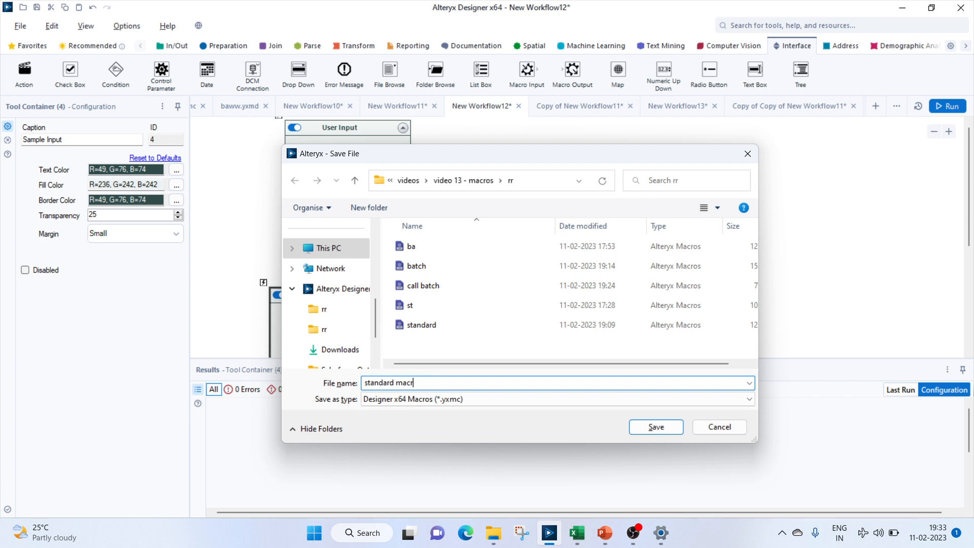
pyautogui.write('o')
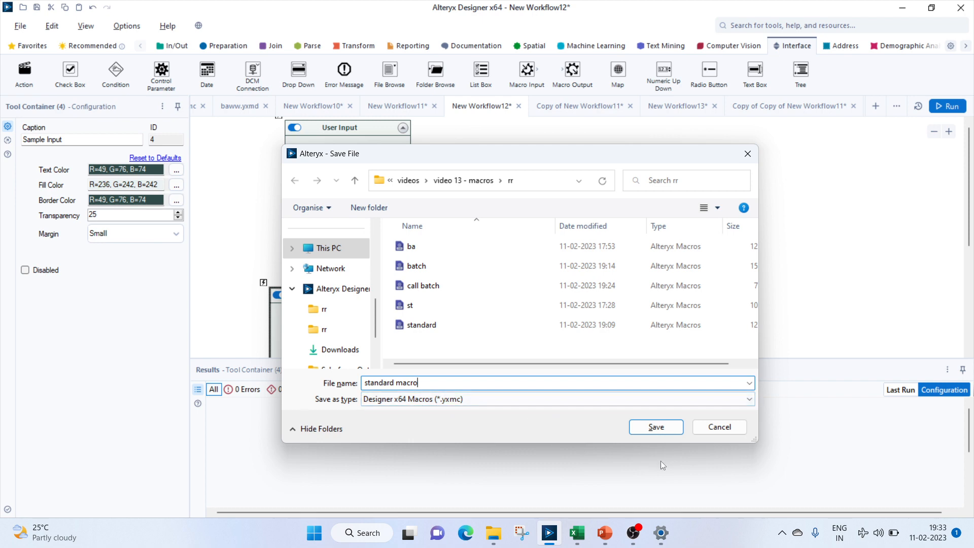
pyautogui.click(655, 426)
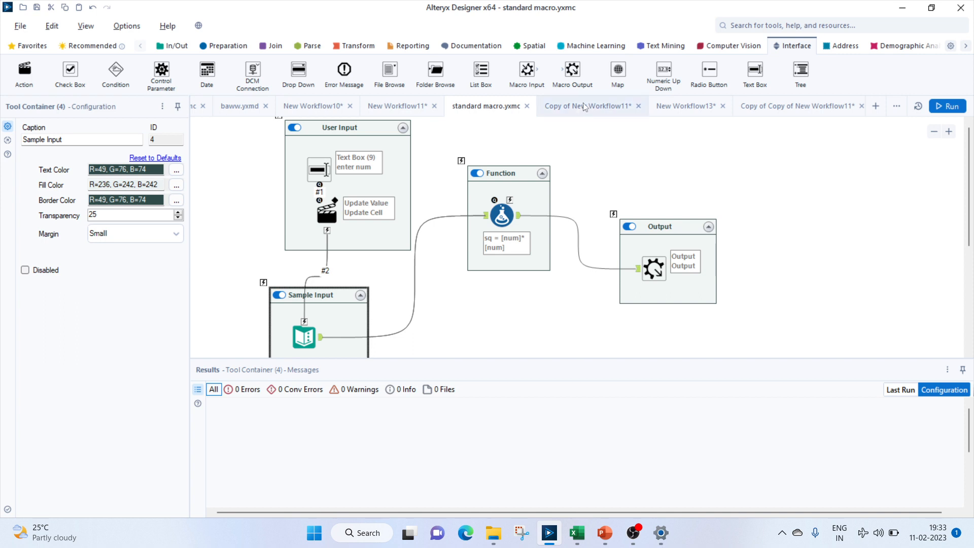
# Step: Select the macro container in the test workflow, then return to the standard macro
pyautogui.click(585, 106)
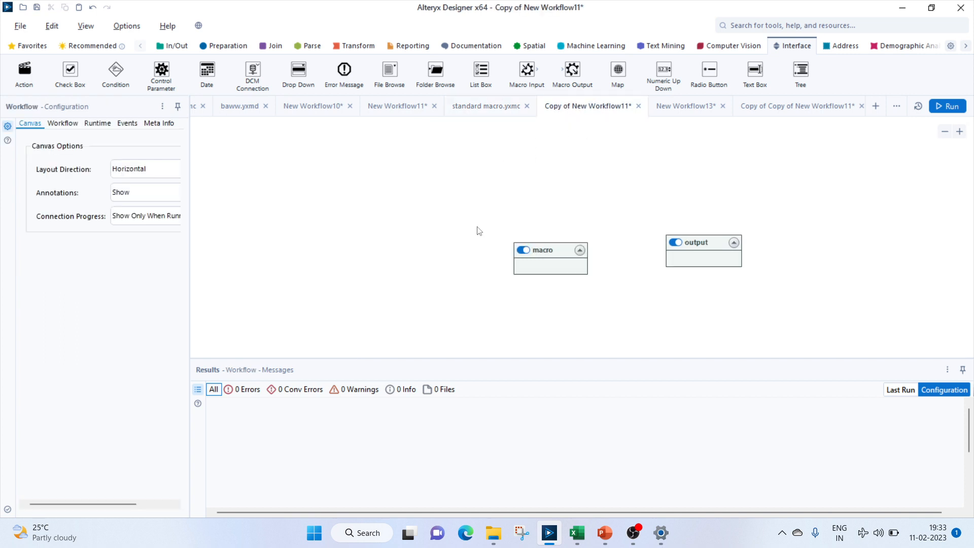
pyautogui.click(541, 250)
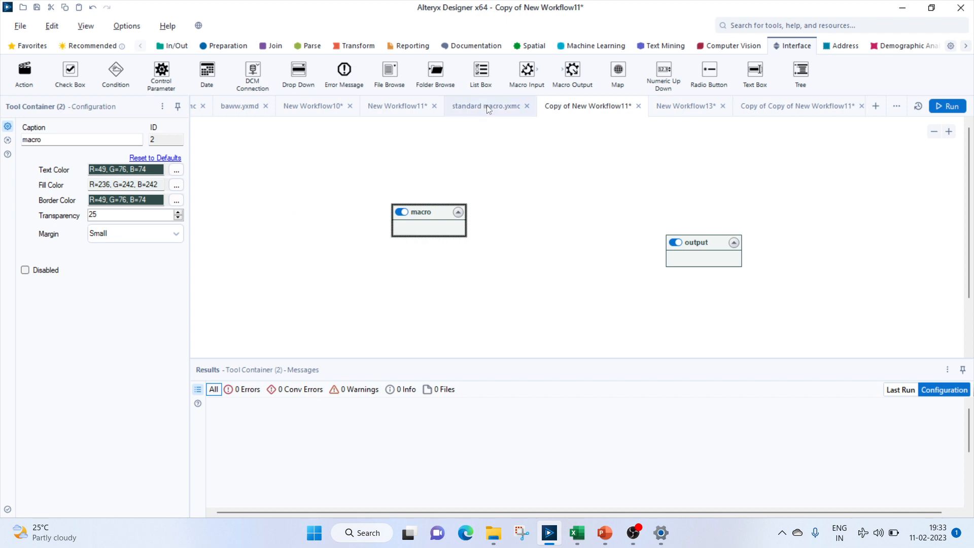
pyautogui.click(482, 106)
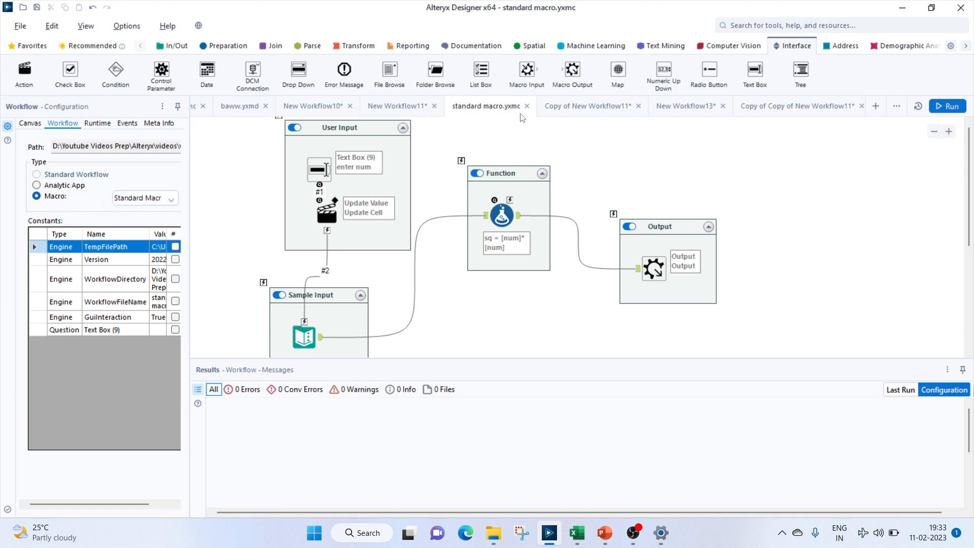
# Step: Insert the 'standard macro' tool into the test workflow's macro container
pyautogui.click(584, 106)
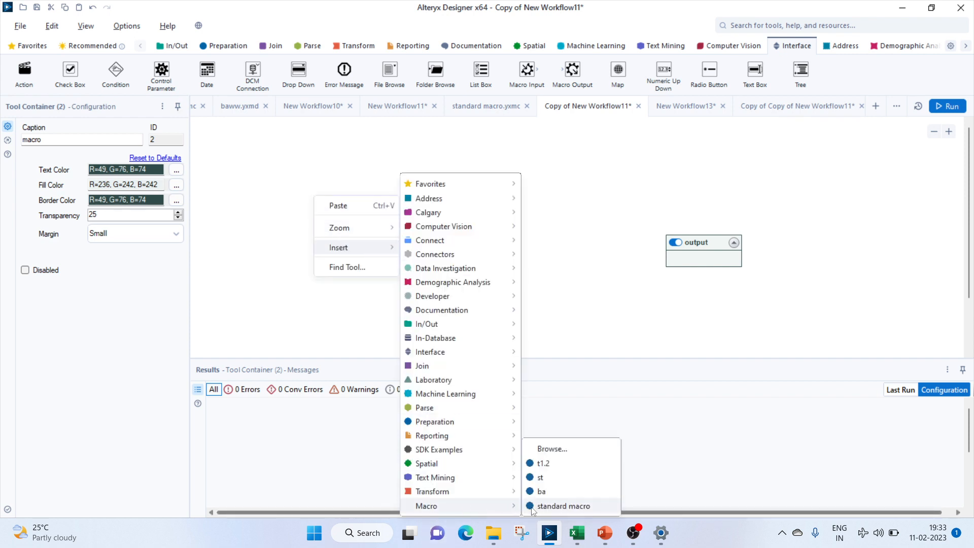
pyautogui.click(563, 505)
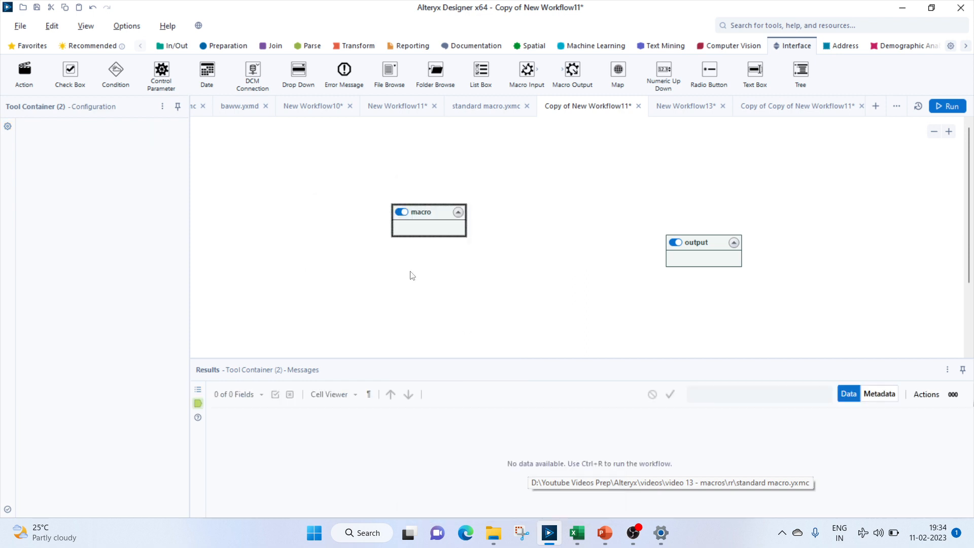
pyautogui.click(428, 220)
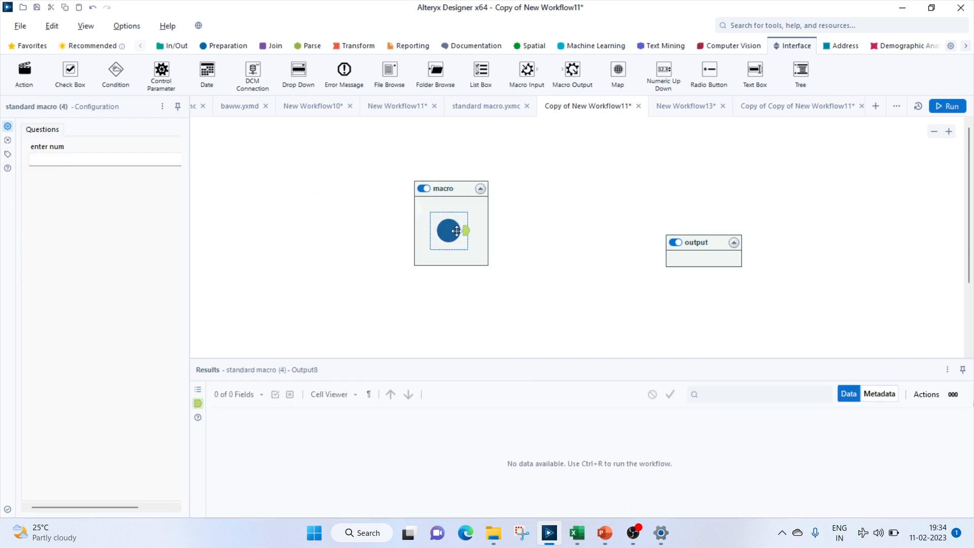
pyautogui.moveTo(450, 236)
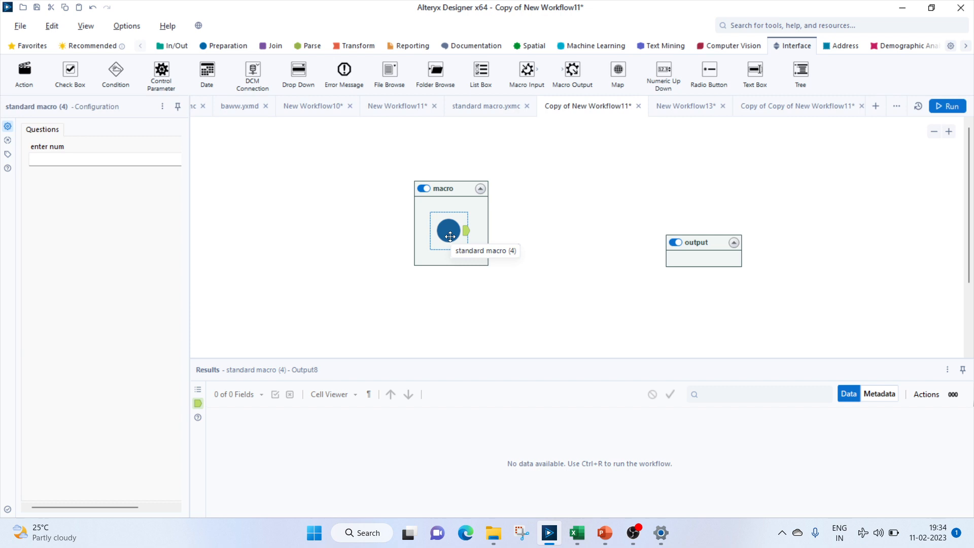
pyautogui.moveTo(168, 58)
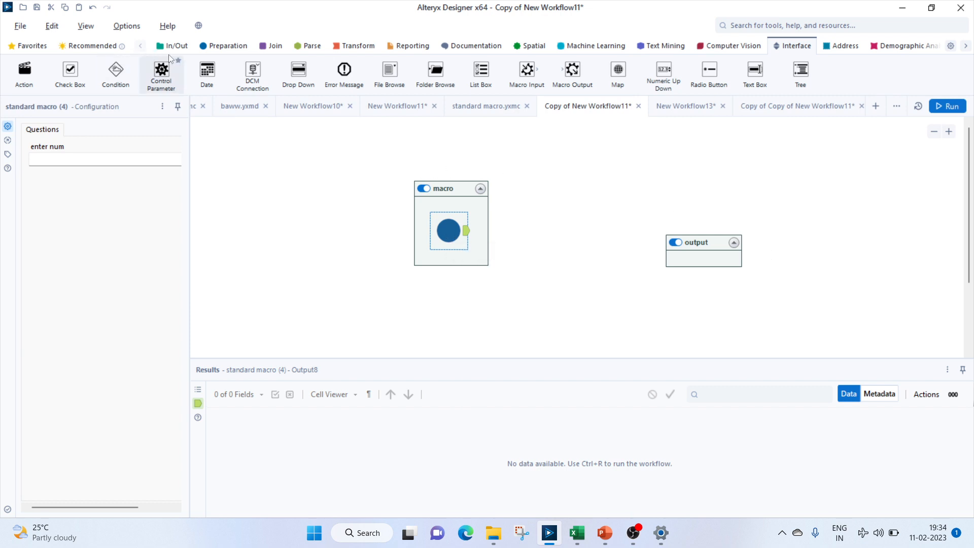
# Step: Run the test workflow with enter num 10, then rerun with 12 to get sq 144
pyautogui.click(176, 46)
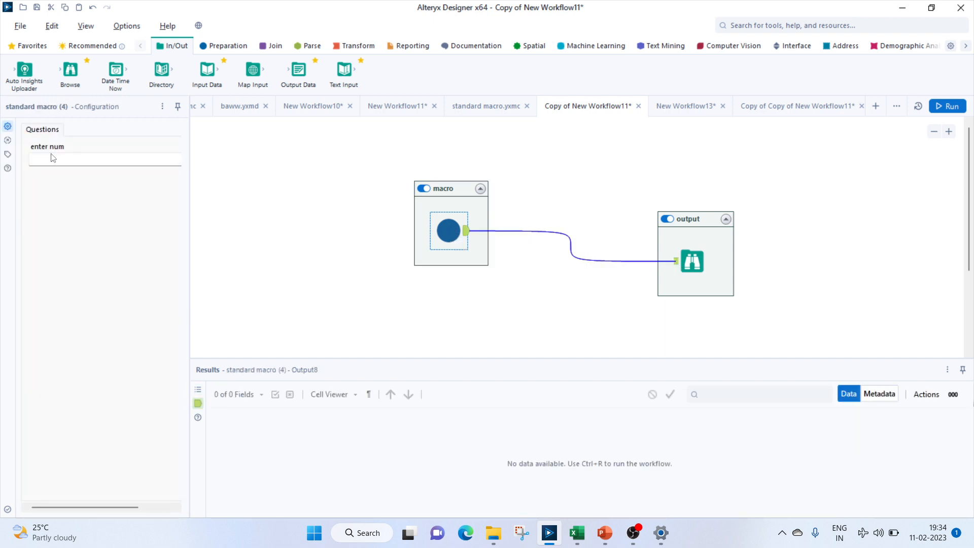
pyautogui.click(102, 159)
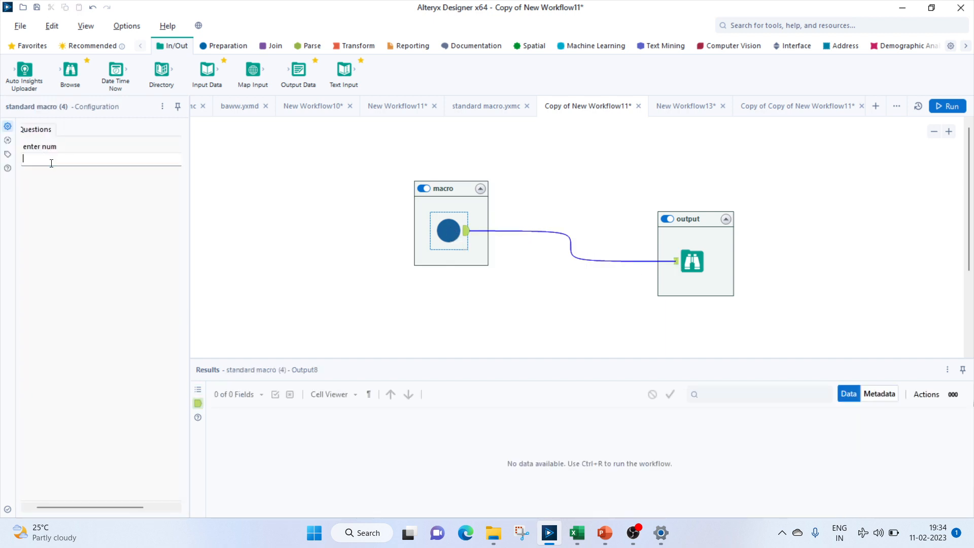
pyautogui.write('10')
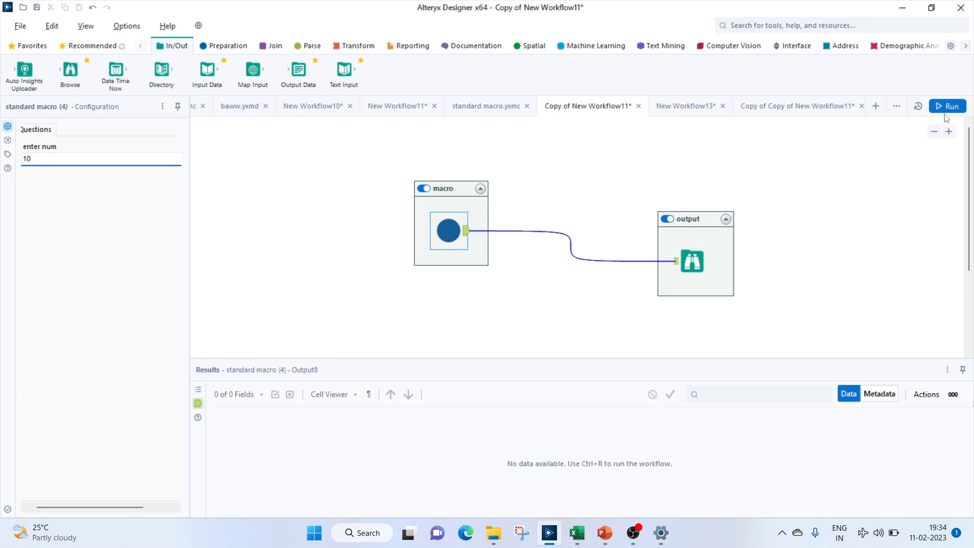
pyautogui.click(947, 106)
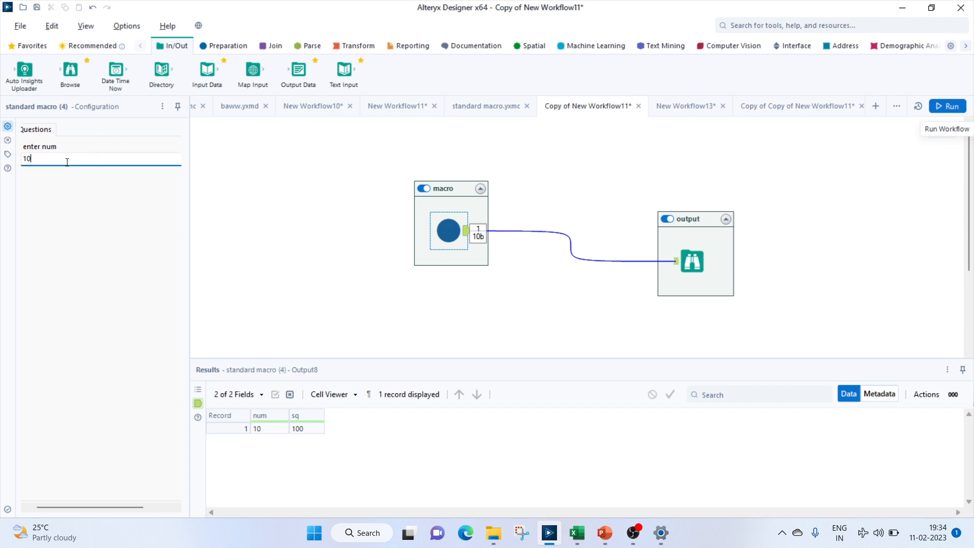
pyautogui.write('12')
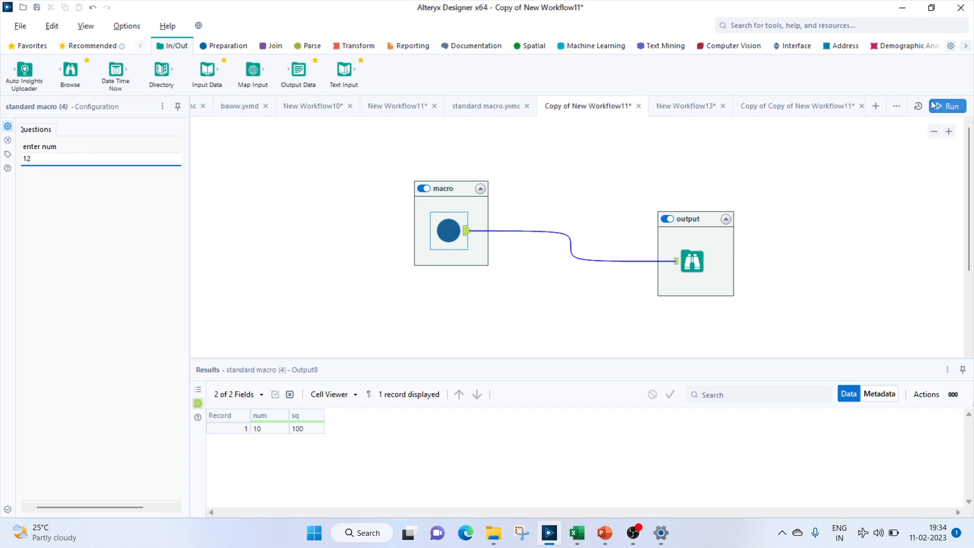
pyautogui.click(947, 106)
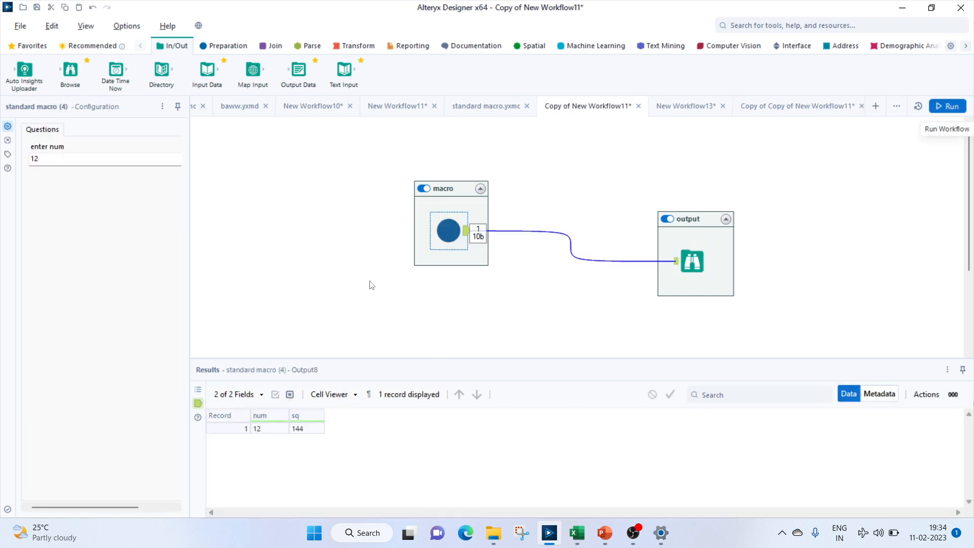
pyautogui.moveTo(522, 313)
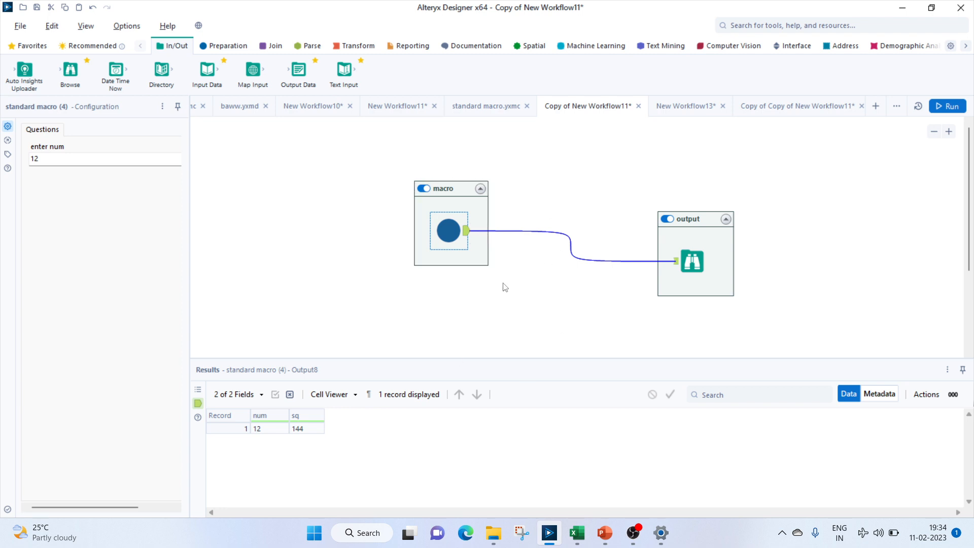
pyautogui.moveTo(56, 182)
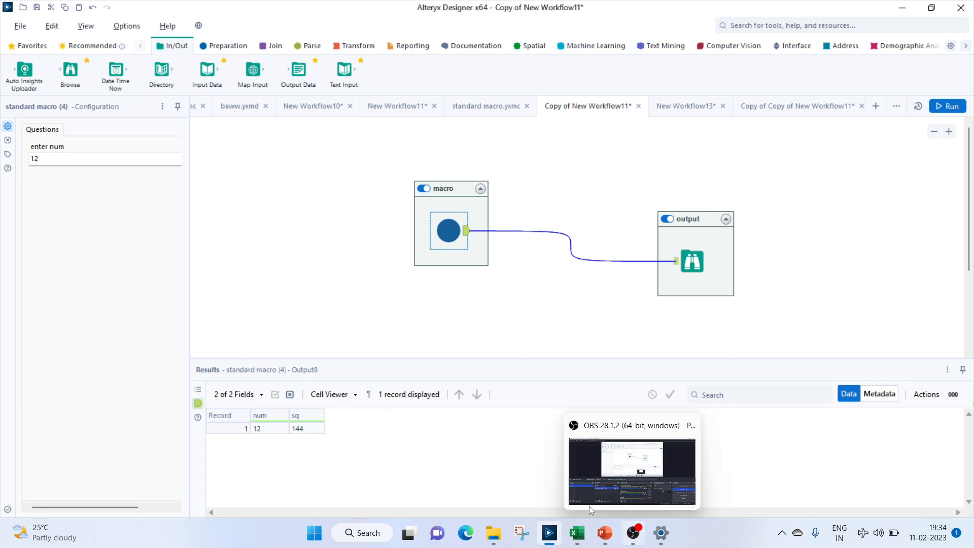
pyautogui.click(604, 532)
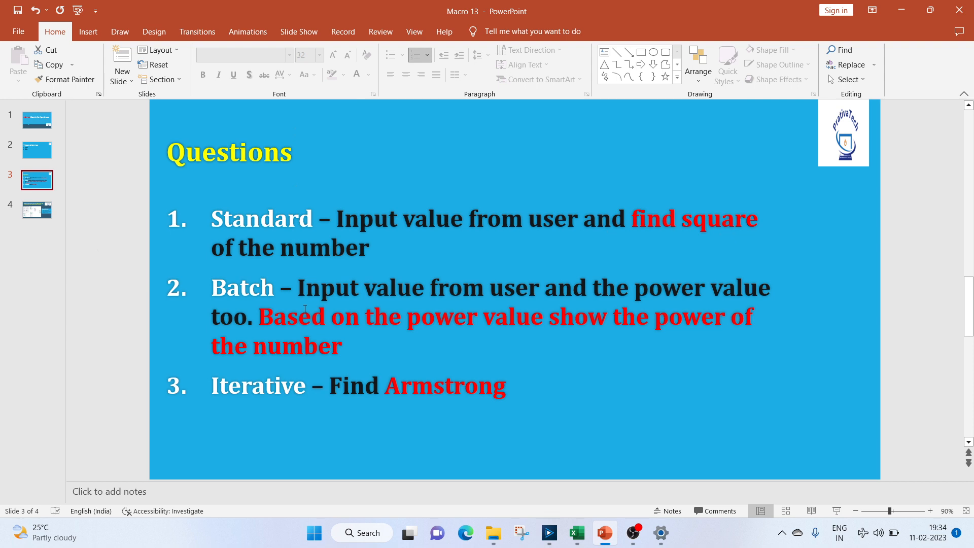
pyautogui.moveTo(605, 337)
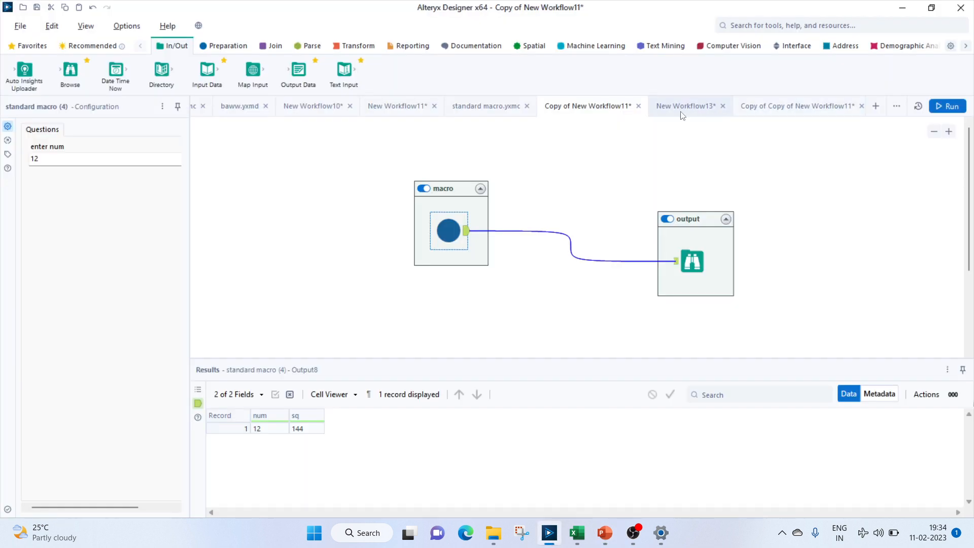
# Step: In New Workflow13, add a Text Input in Sample Input with a 'pow' column
pyautogui.click(684, 106)
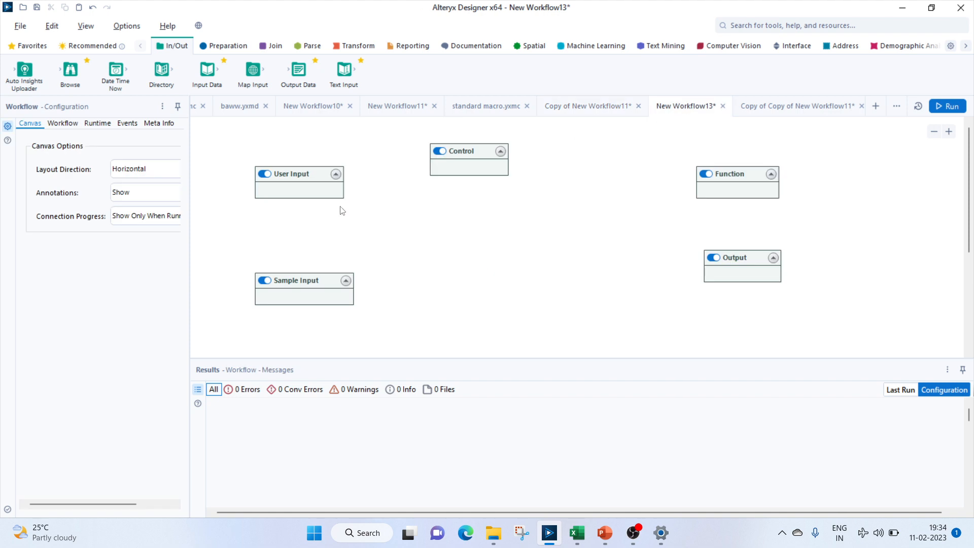
pyautogui.moveTo(344, 215)
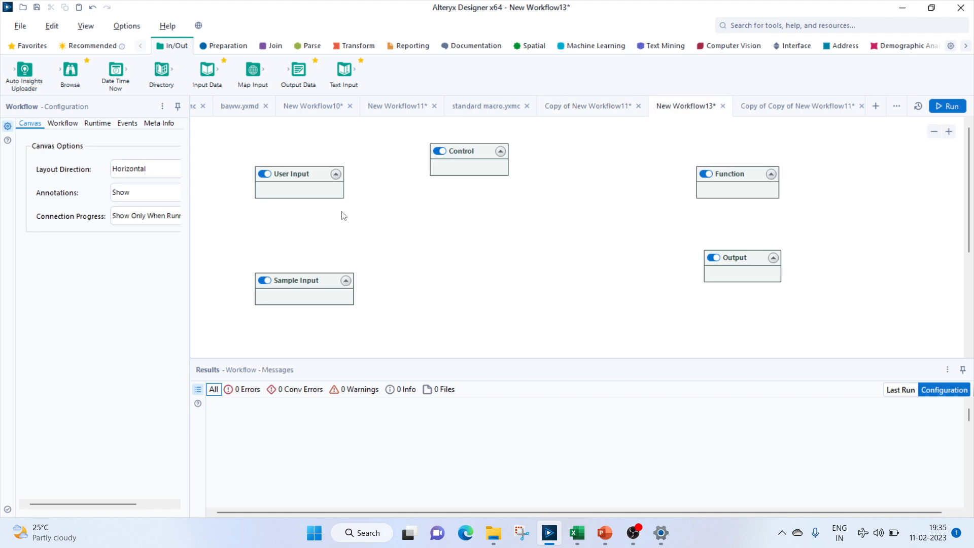
pyautogui.moveTo(545, 386)
pyautogui.write('num')
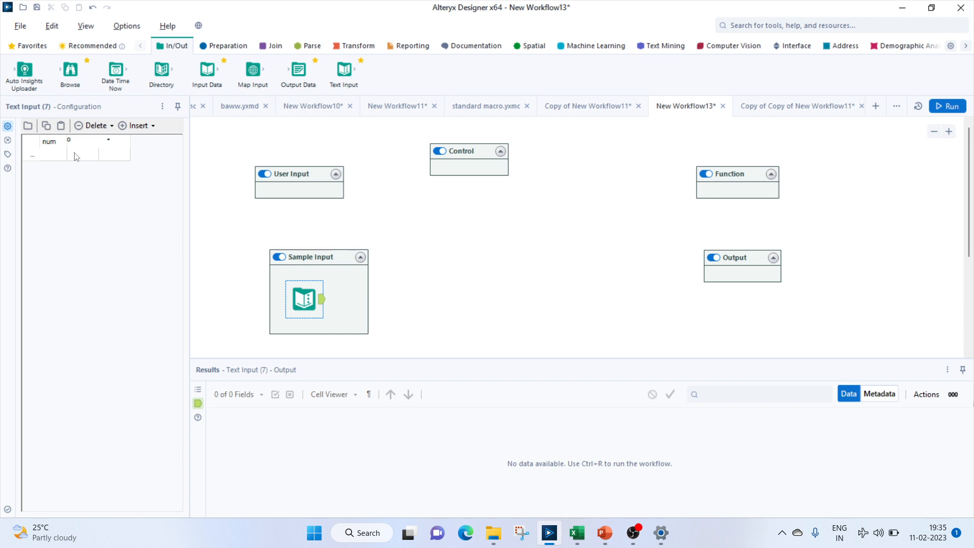
pyautogui.write('pow')
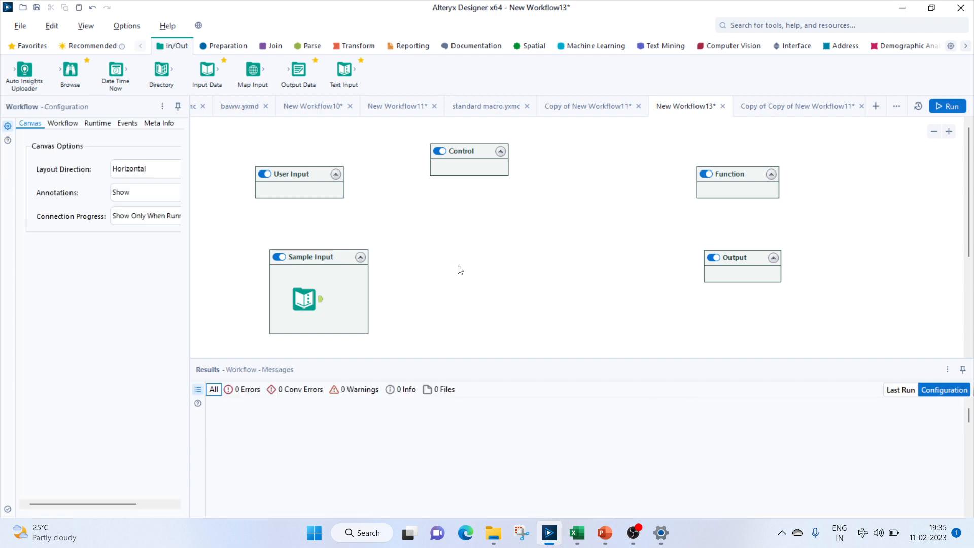
# Step: Add a Formula in the Function container, fed by Text Input, computing pow = pow([num],[pow])
pyautogui.moveTo(736, 174); pyautogui.dragTo(471, 280)
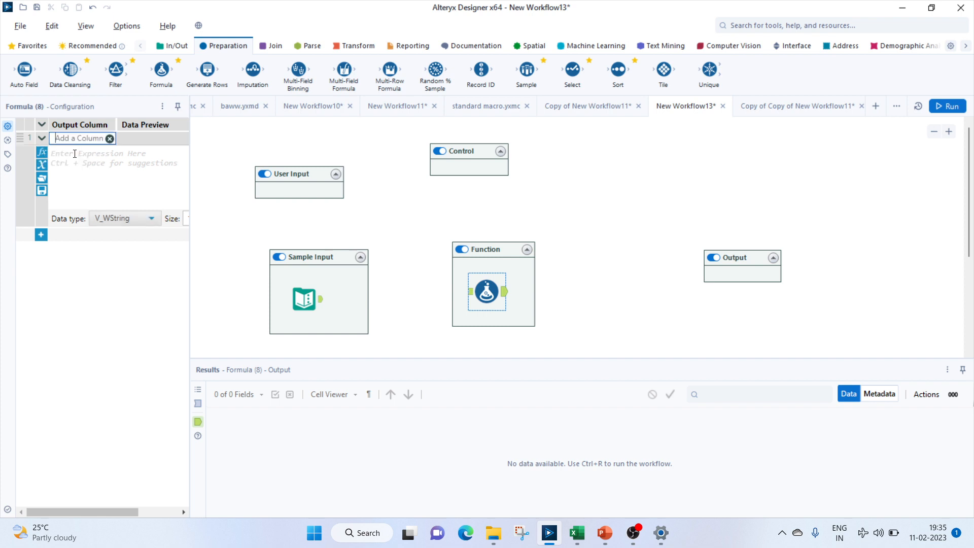
pyautogui.write('pow')
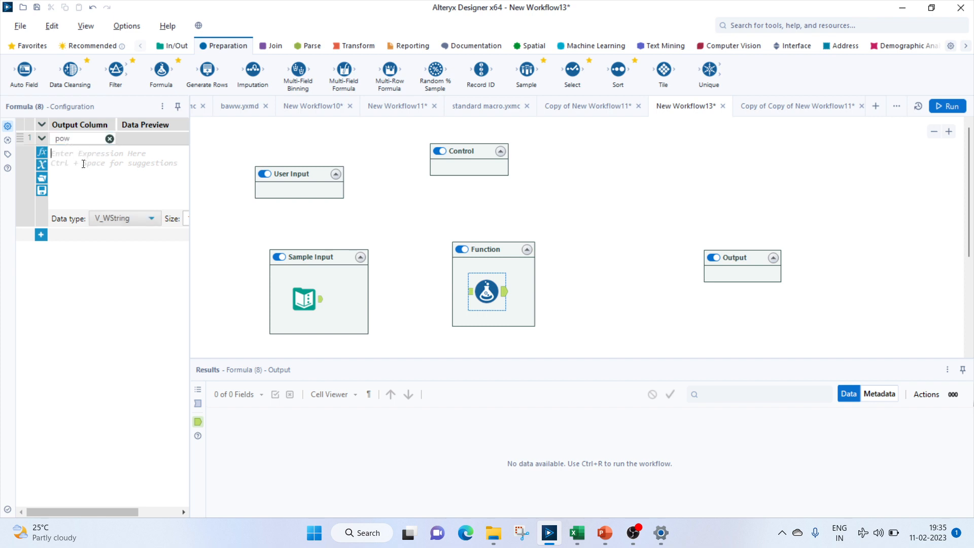
pyautogui.write('pow')
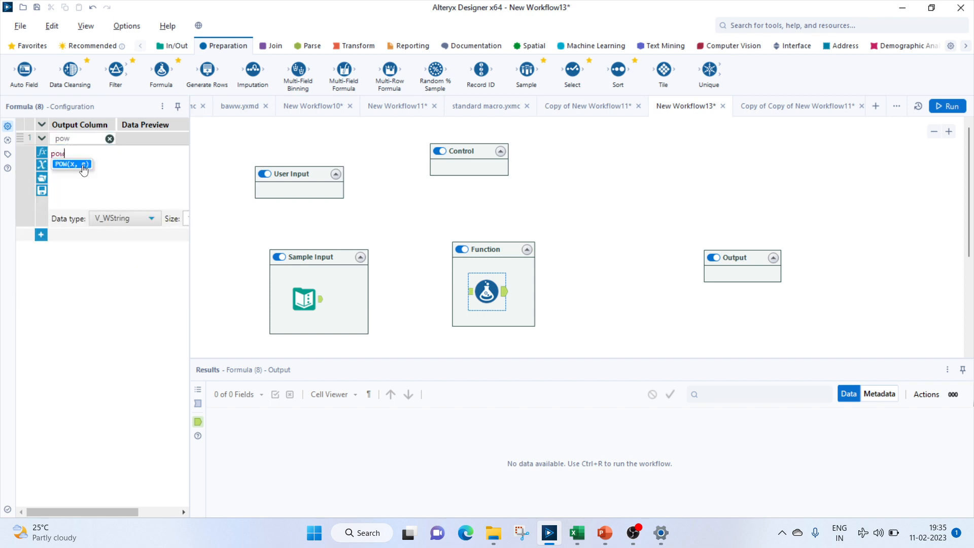
pyautogui.write('(num')
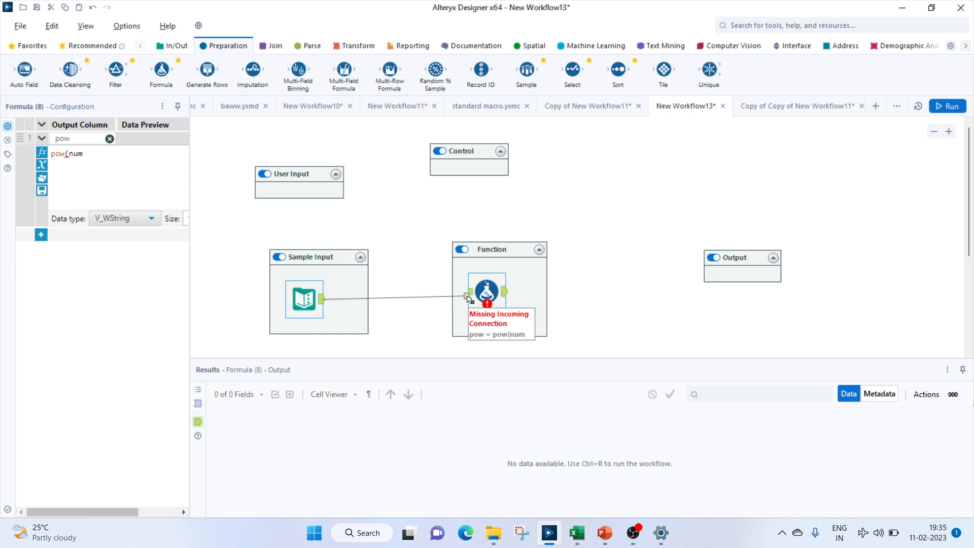
pyautogui.moveTo(321, 299); pyautogui.dragTo(465, 292)
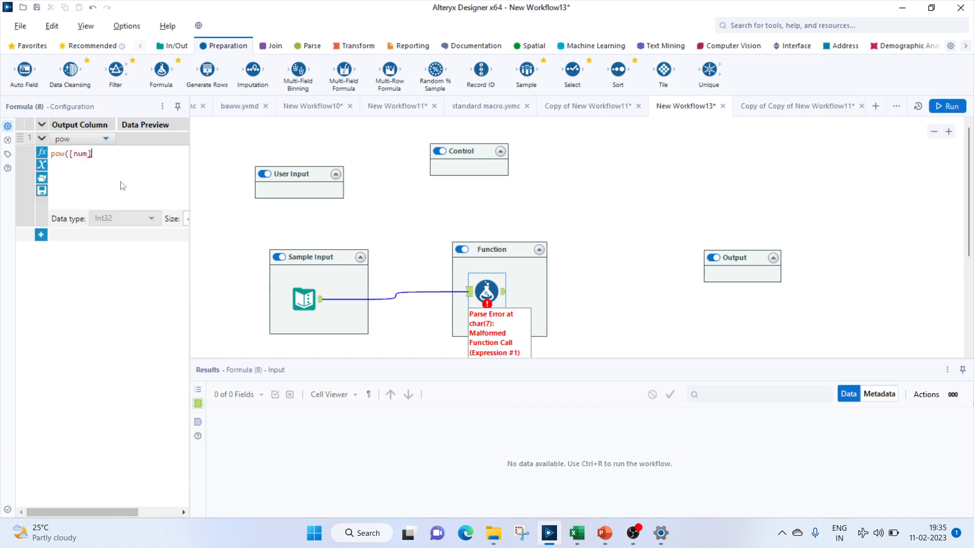
pyautogui.write(',po')
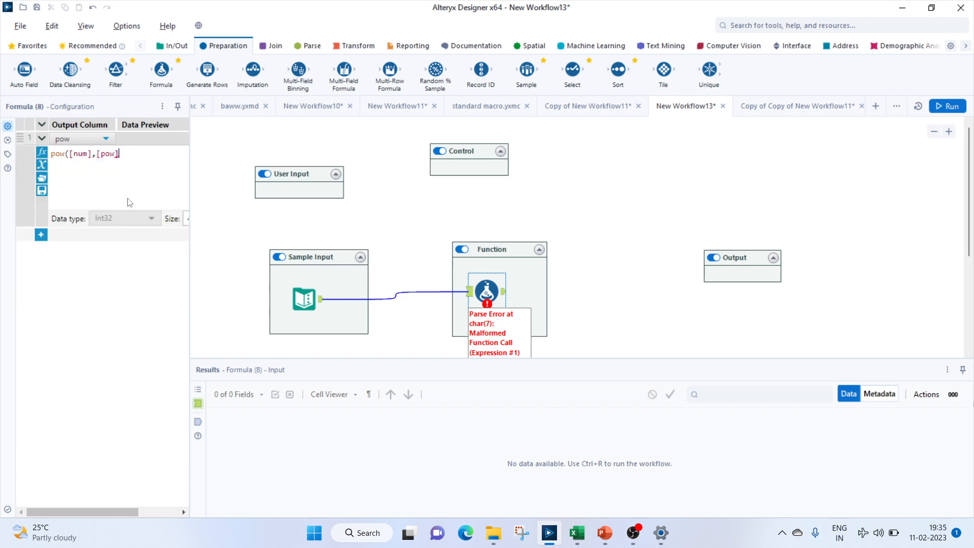
pyautogui.write(')')
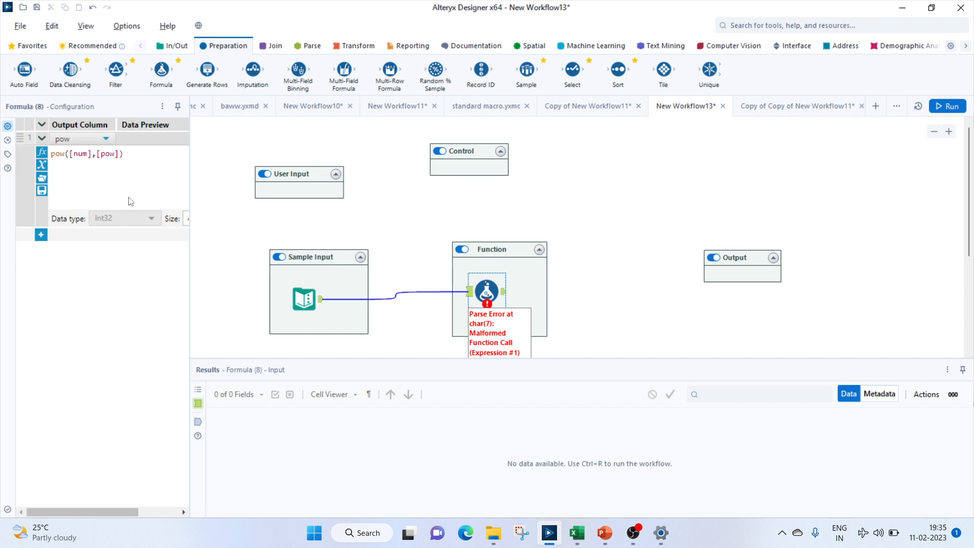
pyautogui.click(795, 46)
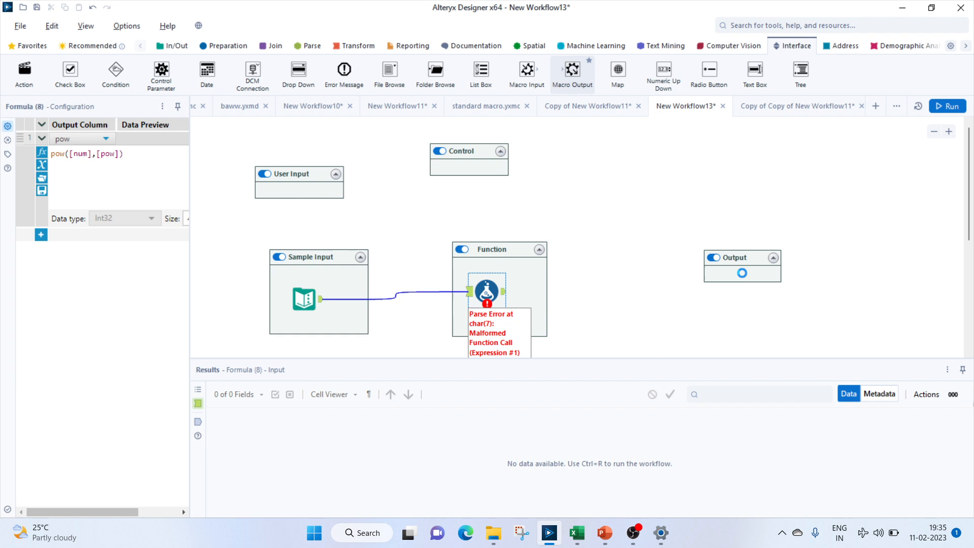
# Step: Add a Macro Output and an 'enter num' Text Box question, then review workflow macro settings
pyautogui.click(741, 273)
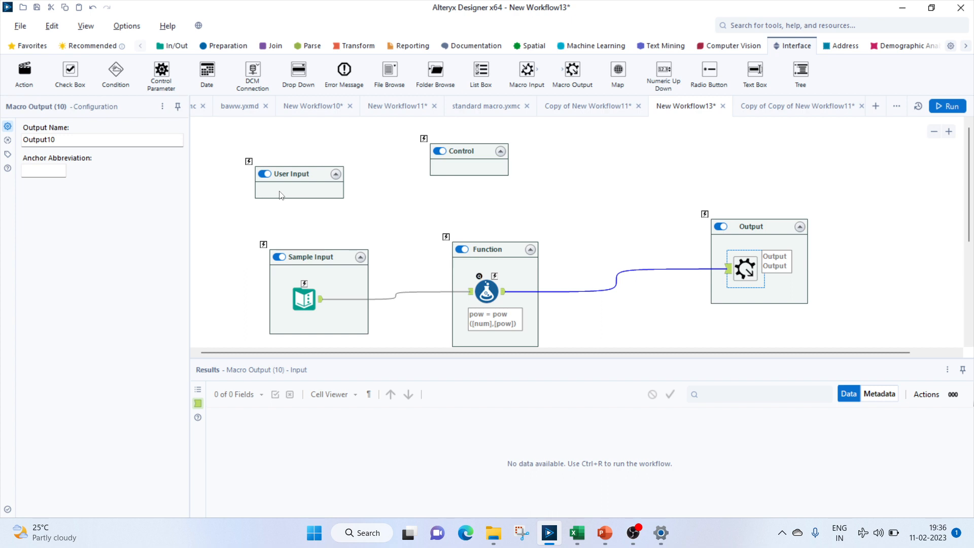
pyautogui.moveTo(298, 176)
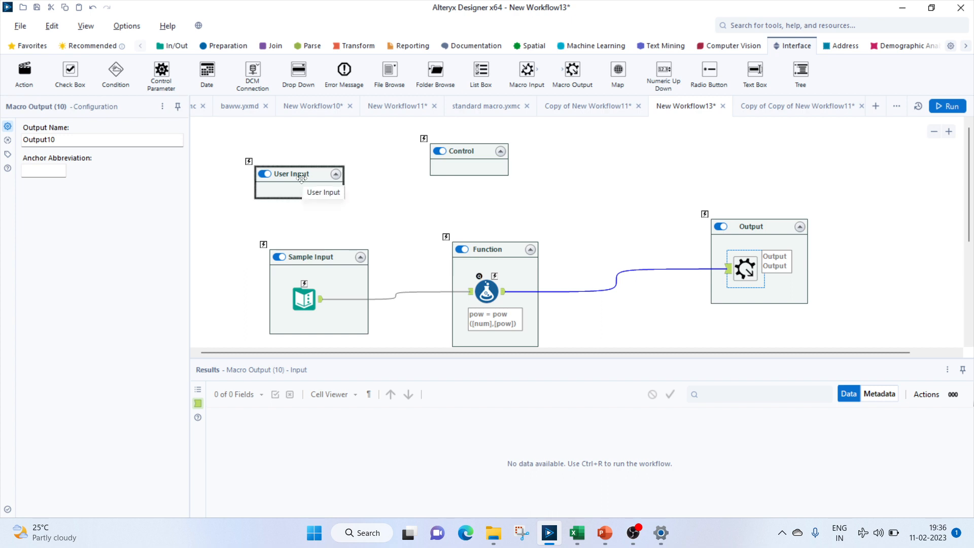
pyautogui.moveTo(686, 167)
pyautogui.write('e')
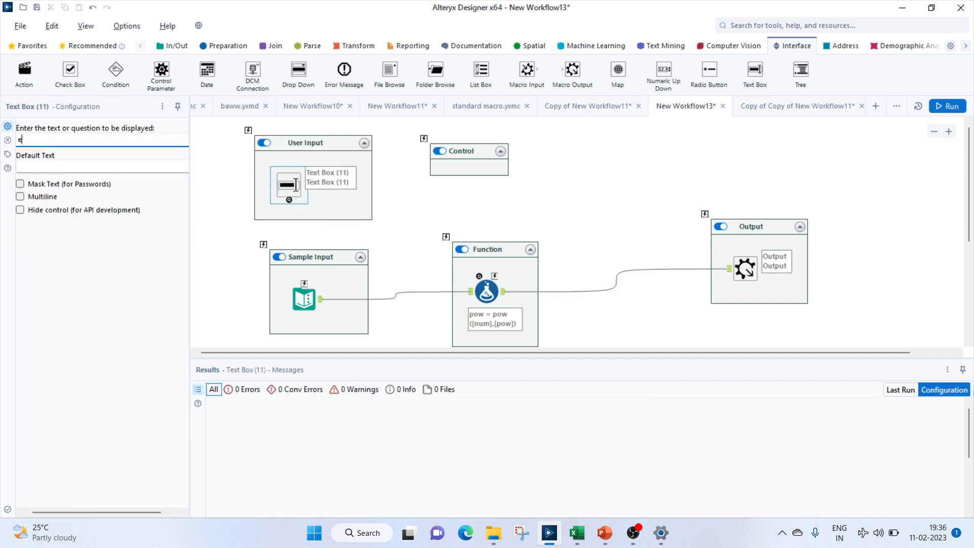
pyautogui.write('nter num')
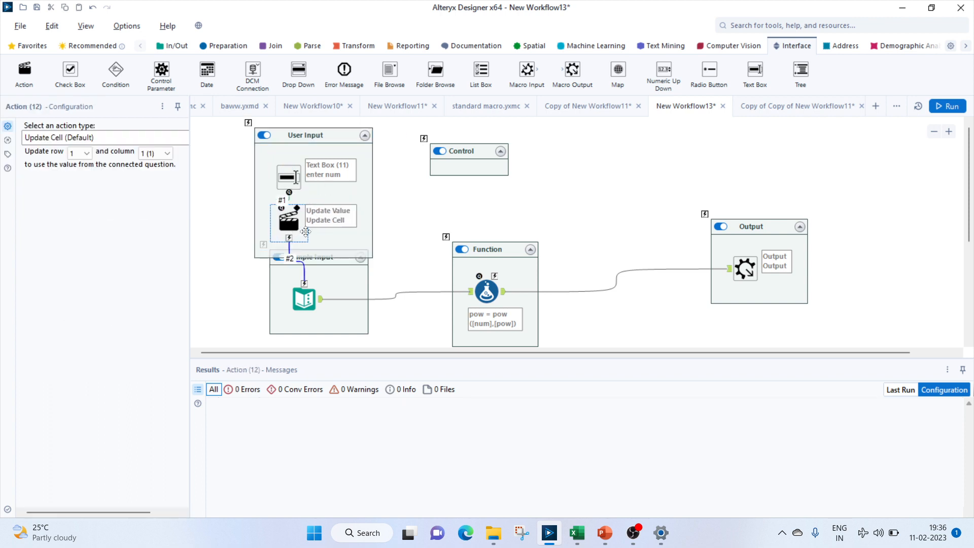
pyautogui.click(288, 175)
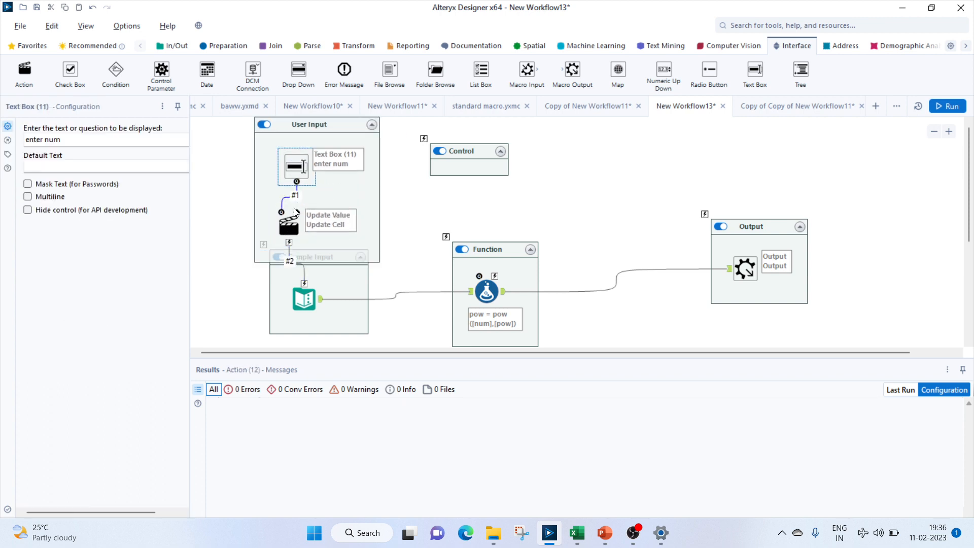
pyautogui.click(288, 221)
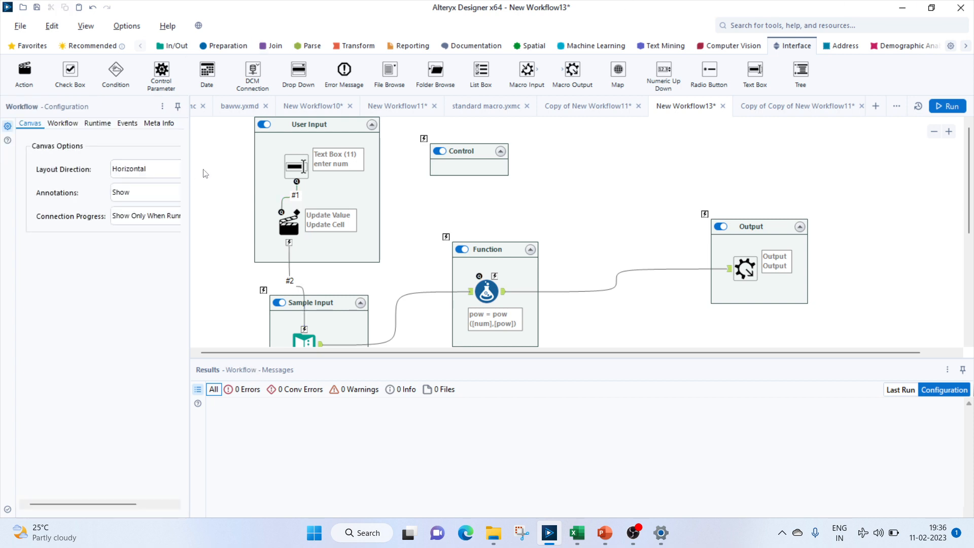
pyautogui.click(62, 123)
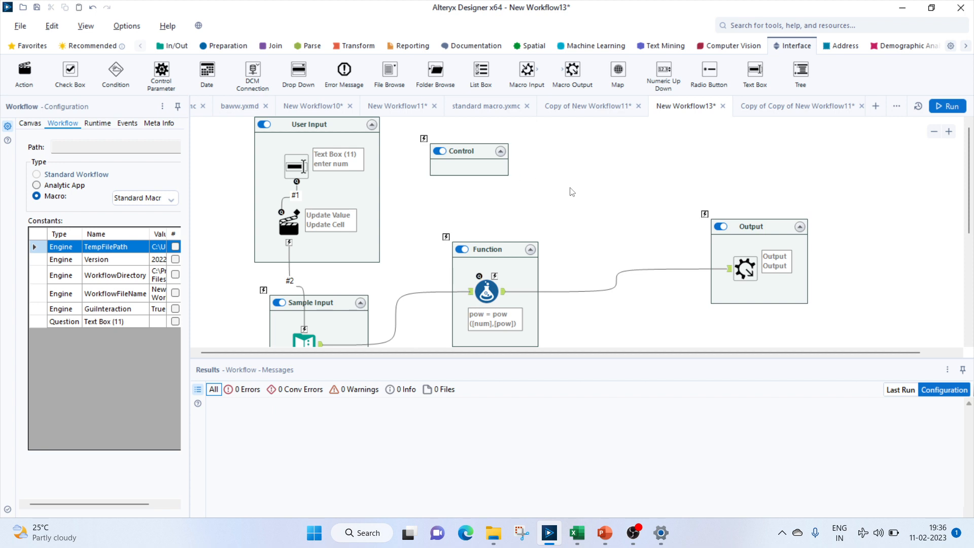
pyautogui.moveTo(569, 189)
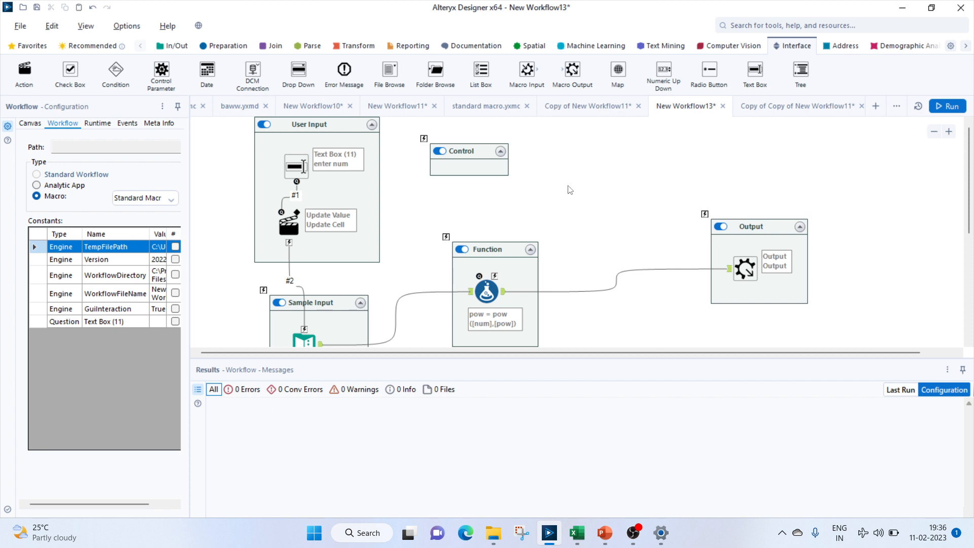
pyautogui.moveTo(320, 227)
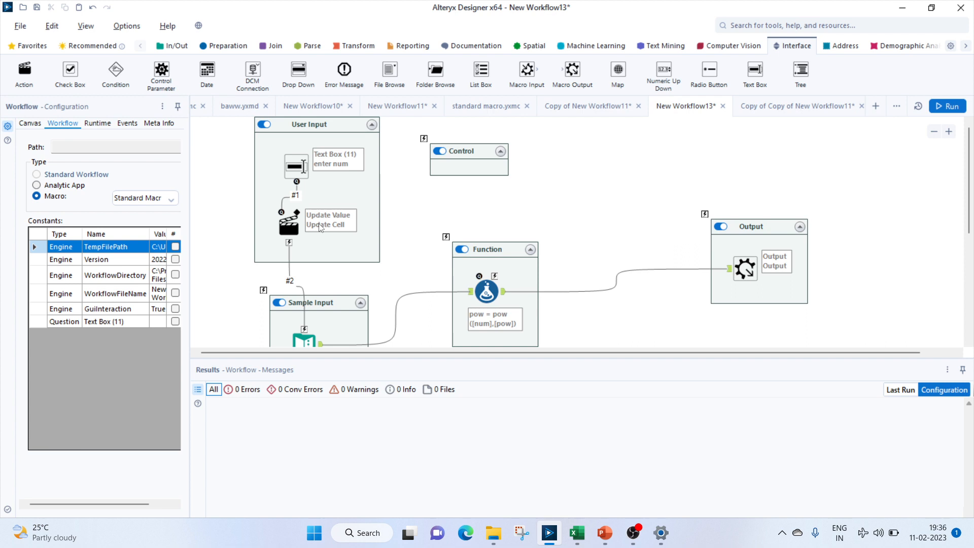
pyautogui.moveTo(307, 339)
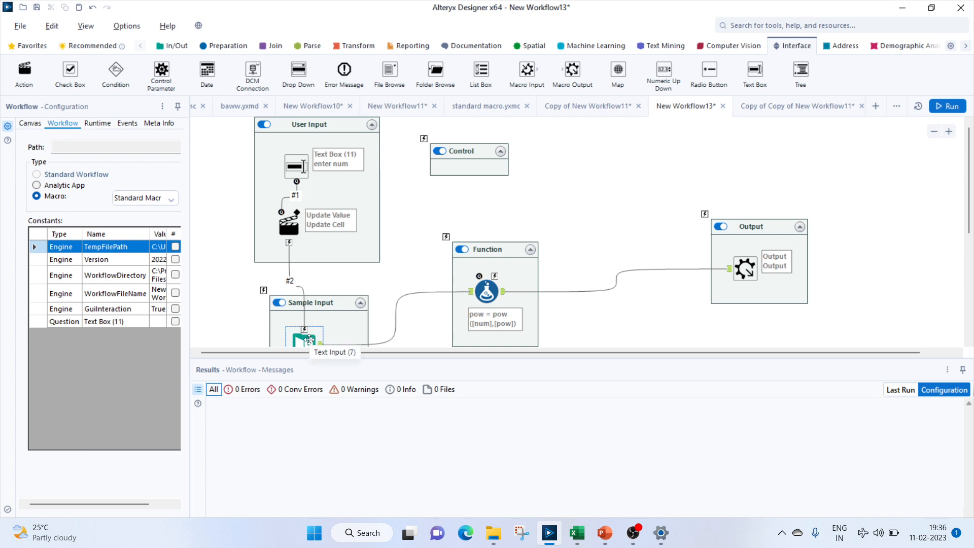
pyautogui.moveTo(375, 161)
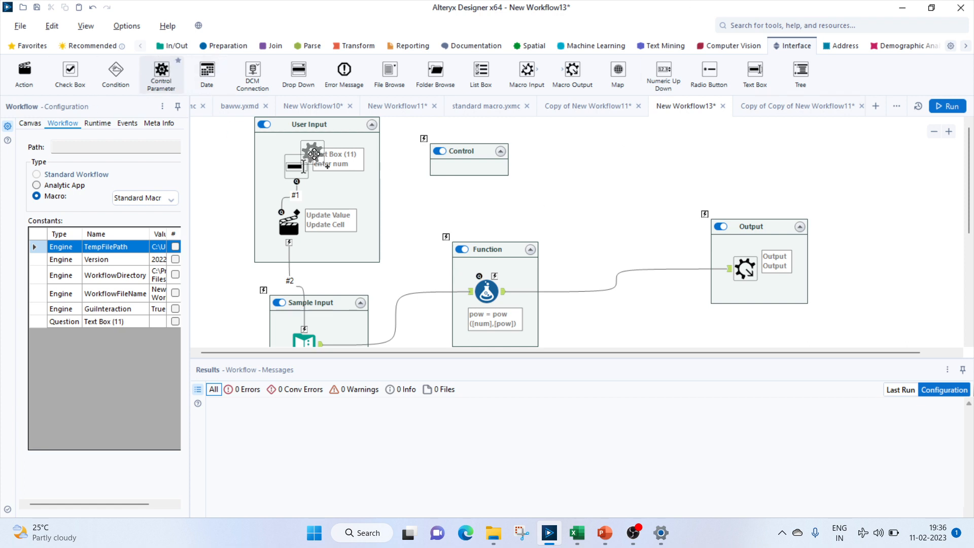
# Step: Attach an Action from the Control Parameter updating Text Input row 1, column 2; set type Batch Macro
pyautogui.click(478, 167)
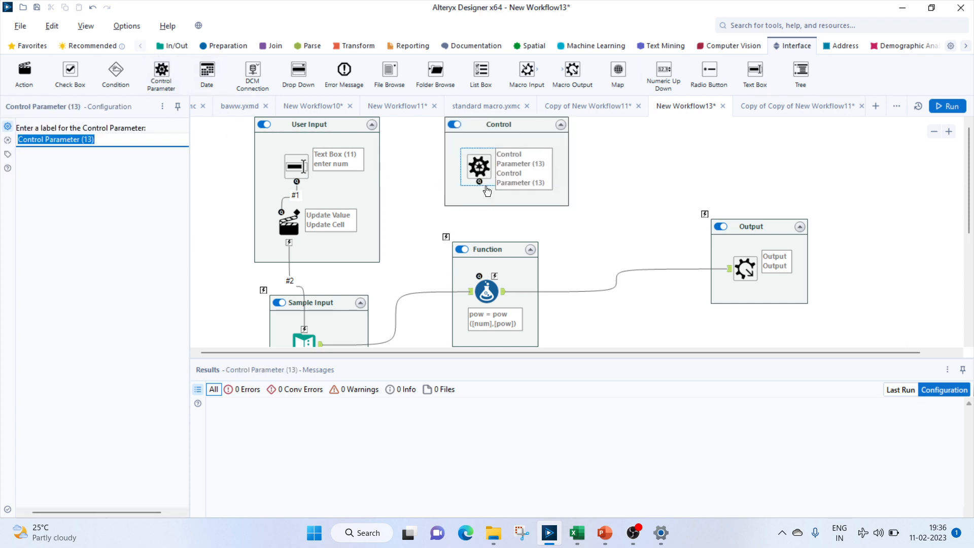
pyautogui.moveTo(479, 183); pyautogui.dragTo(344, 268)
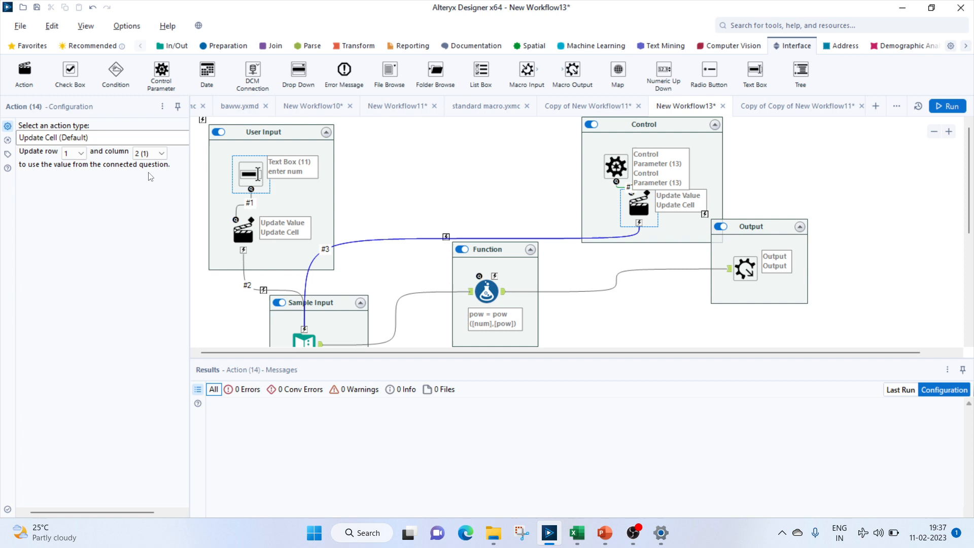
pyautogui.click(615, 167)
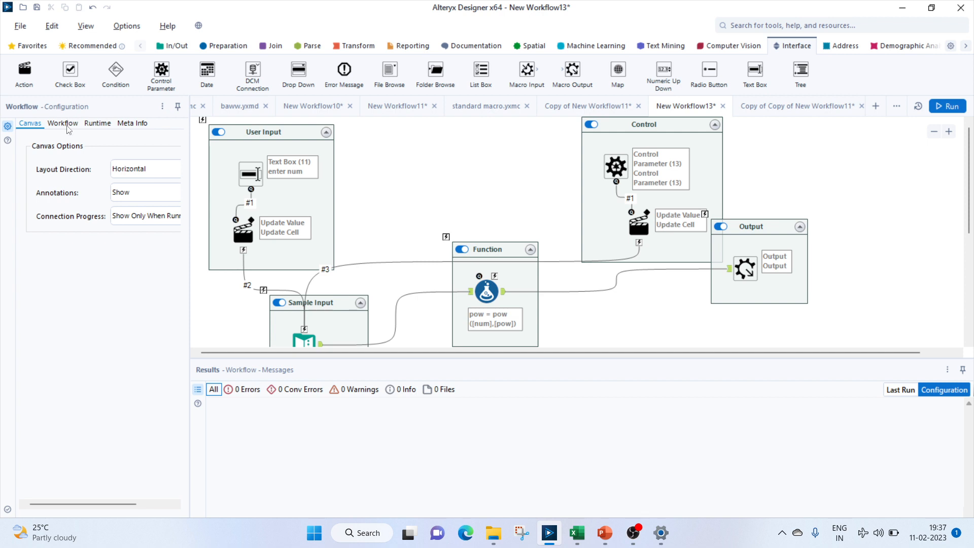
pyautogui.click(62, 124)
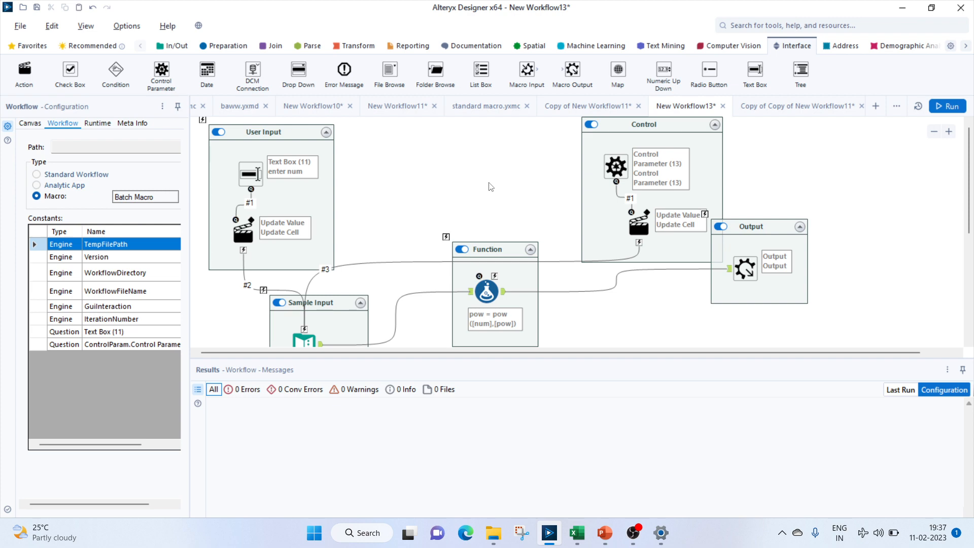
pyautogui.moveTo(424, 190)
pyautogui.write('b')
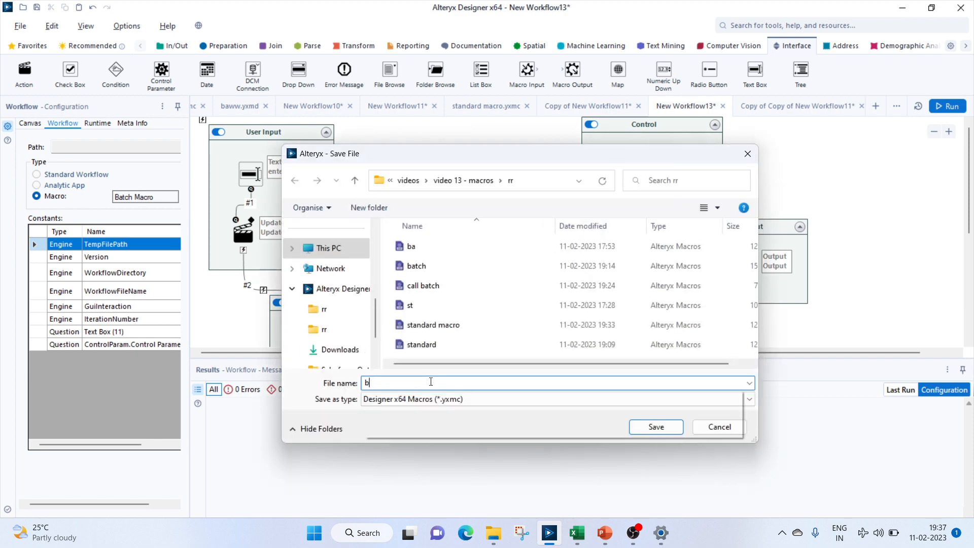
# Step: Save the workflow as the macro file 'batch maro.yxmc'
pyautogui.write('atch maro')
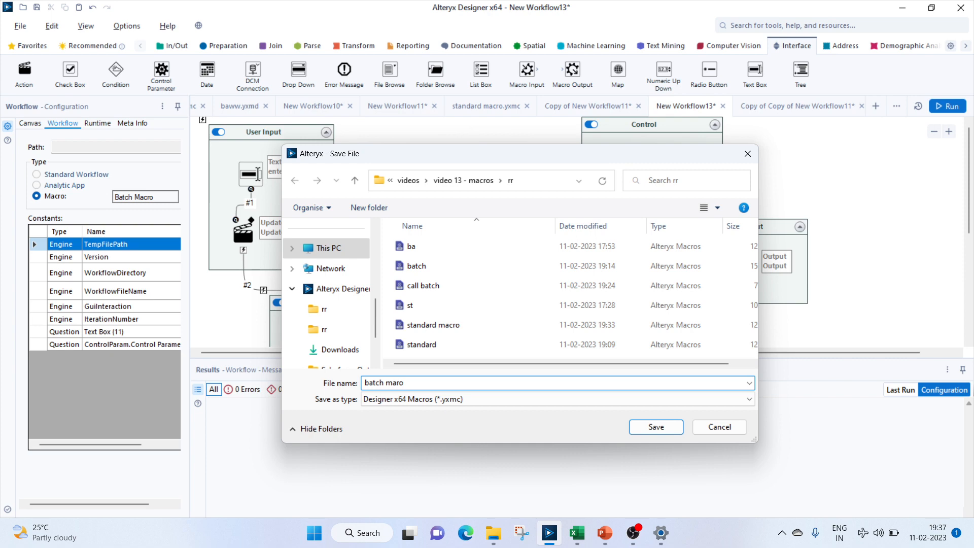
pyautogui.click(655, 427)
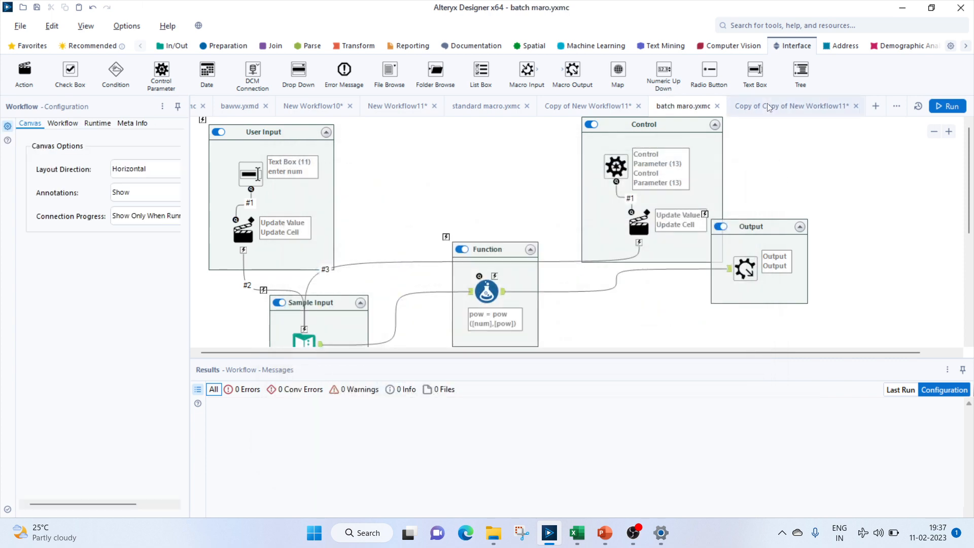
# Step: Insert the batch maro macro into the test workflow's macro container
pyautogui.click(792, 106)
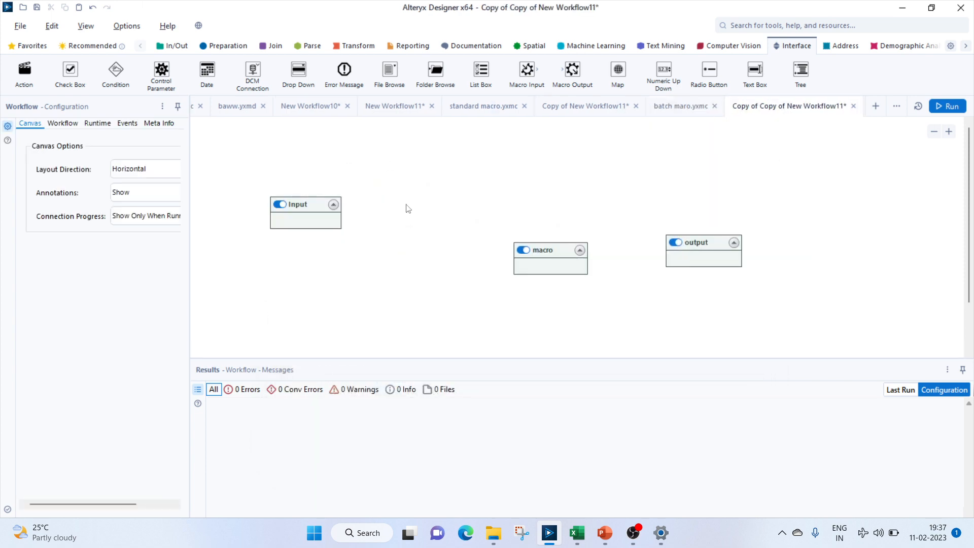
pyautogui.click(535, 265)
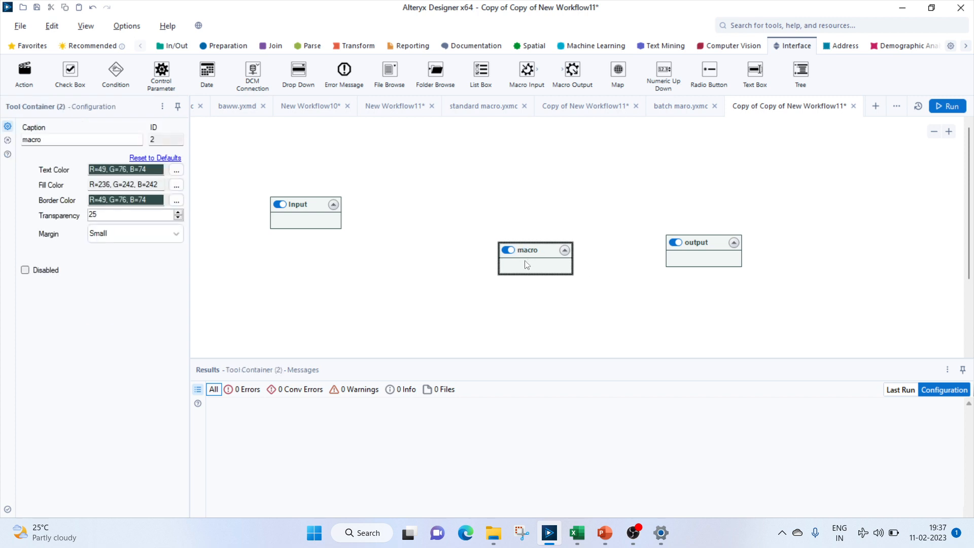
pyautogui.rightClick(526, 261)
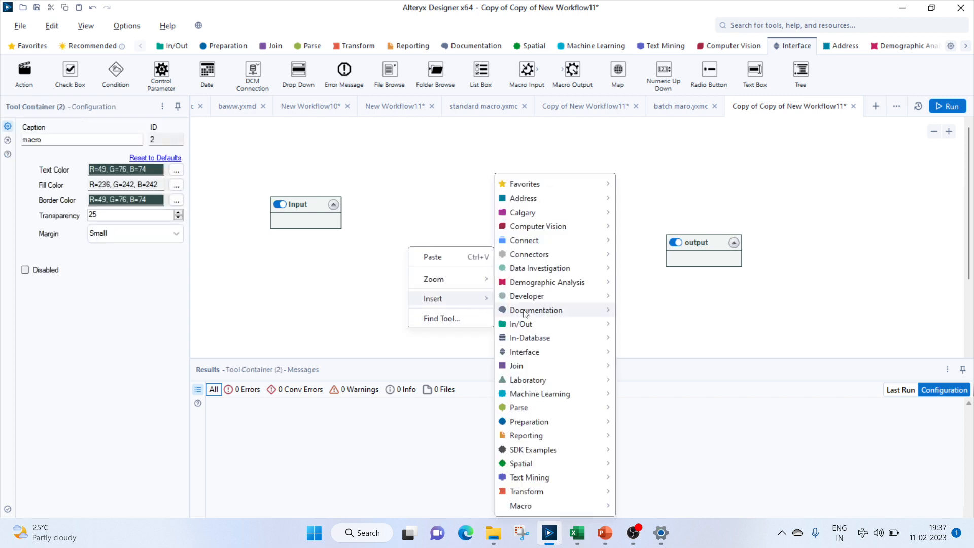
pyautogui.moveTo(520, 505)
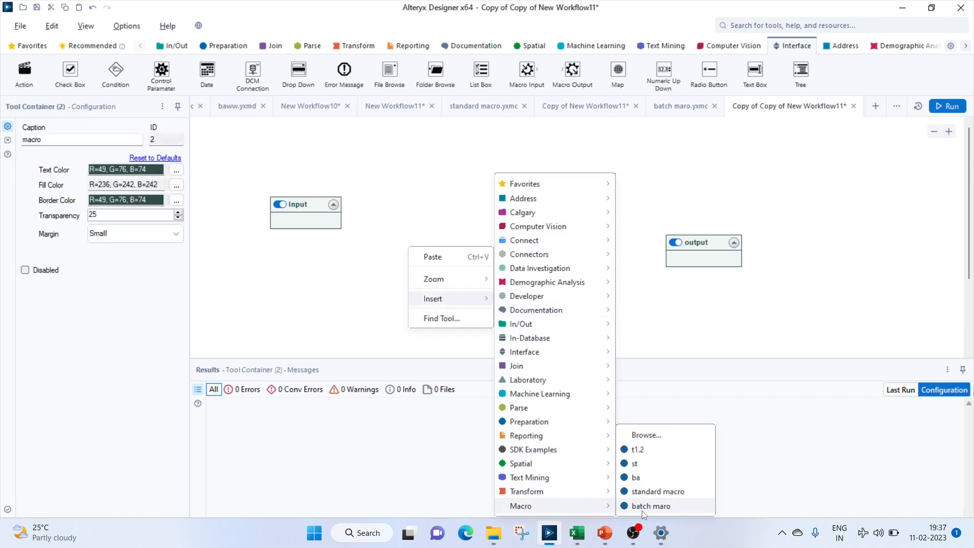
pyautogui.click(651, 506)
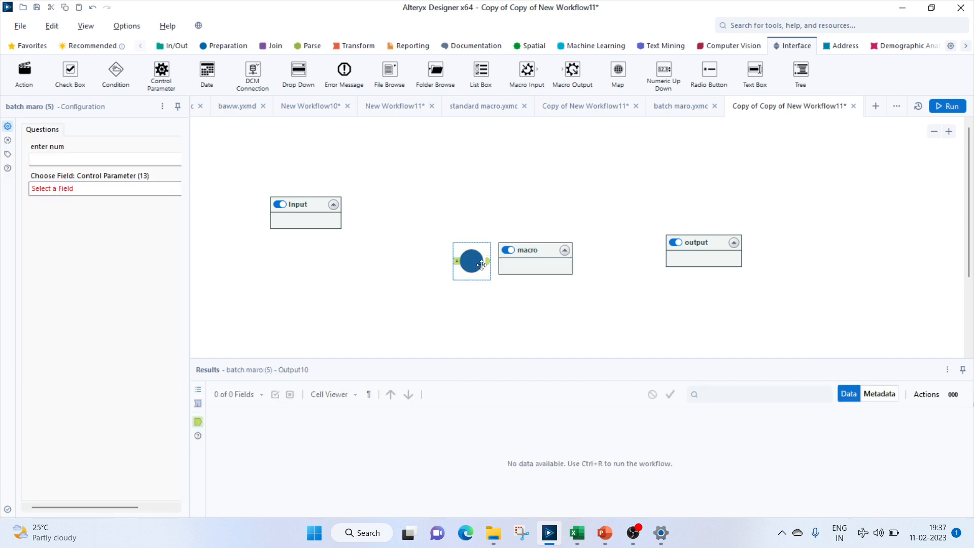
pyautogui.moveTo(472, 260); pyautogui.dragTo(531, 268)
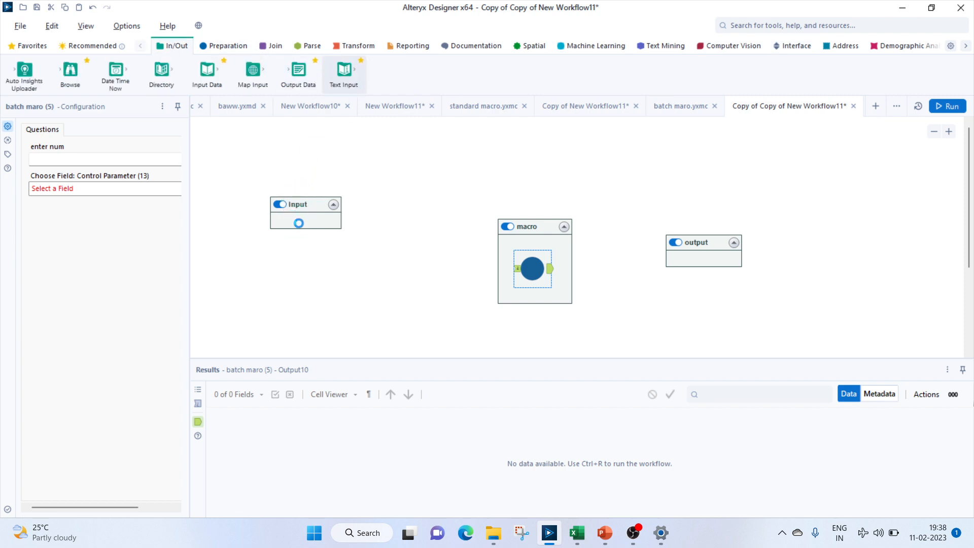
# Step: Add a Text Input with pow 3 and wire it through the macro to Browse
pyautogui.click(298, 222)
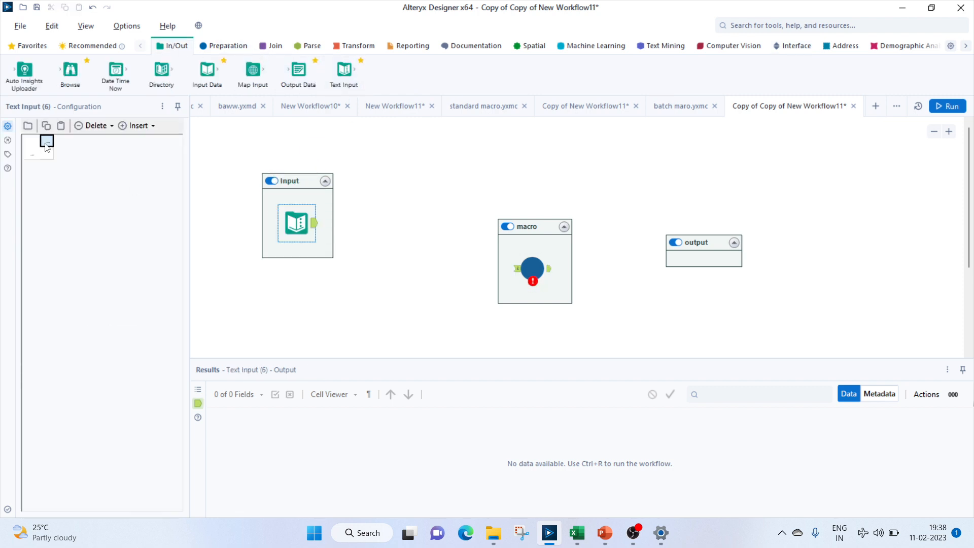
pyautogui.write('o\\pow')
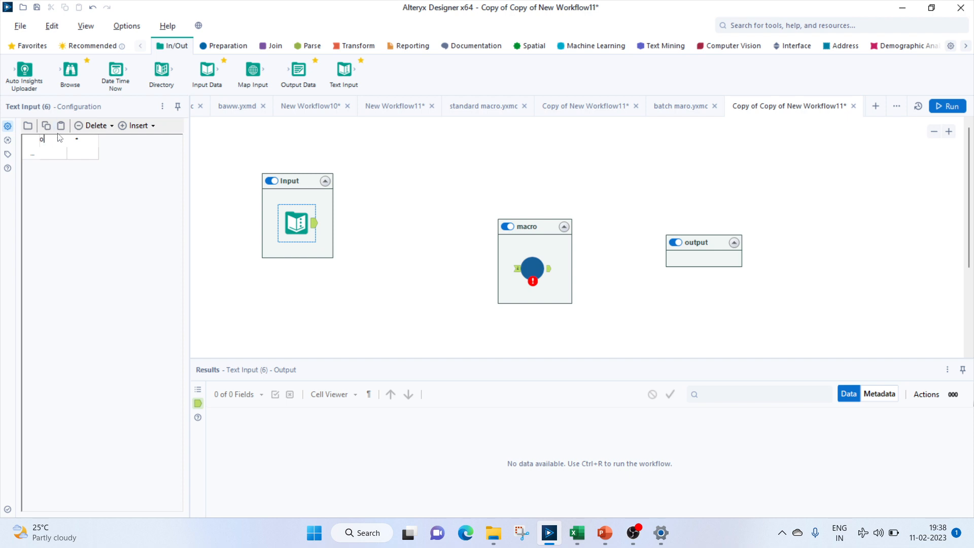
pyautogui.write('pow')
pyautogui.click(45, 152)
pyautogui.write('3')
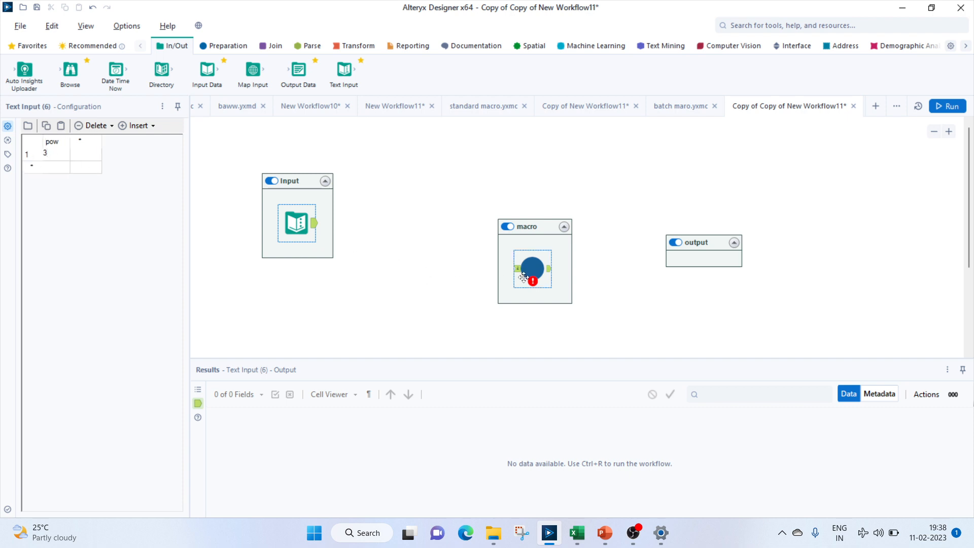
pyautogui.moveTo(313, 223); pyautogui.dragTo(514, 269)
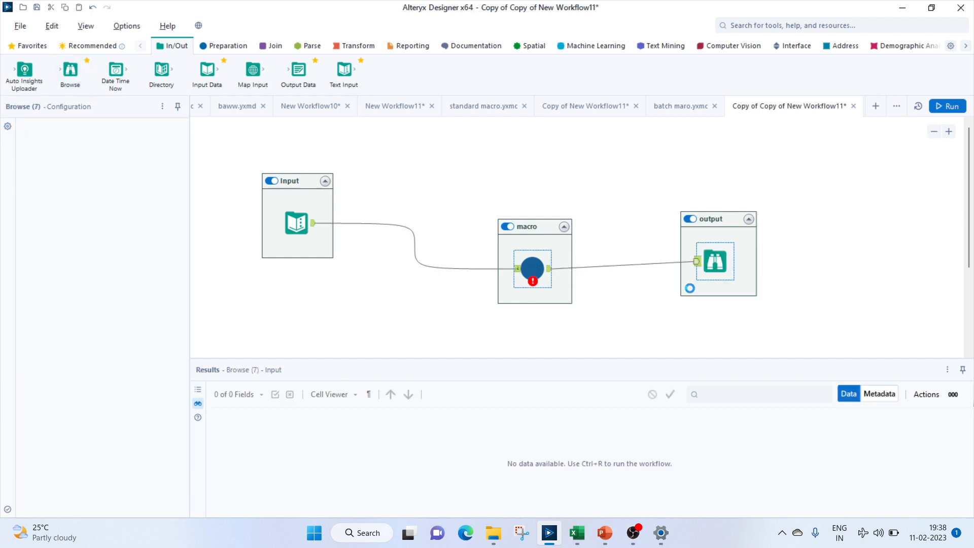
# Step: Map the Control Parameter to pow (Int32), enter 20 for enter num, and run to get 400
pyautogui.click(533, 267)
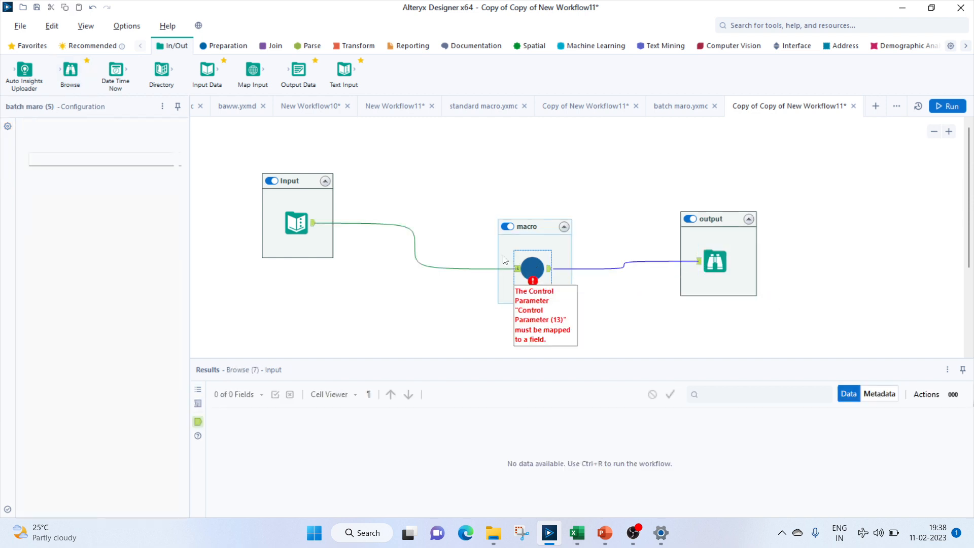
pyautogui.click(101, 188)
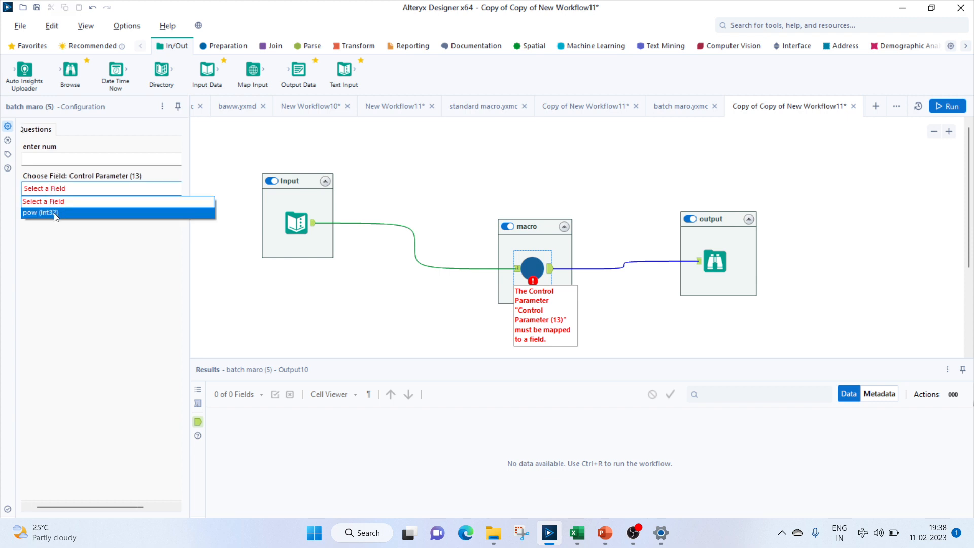
pyautogui.click(37, 212)
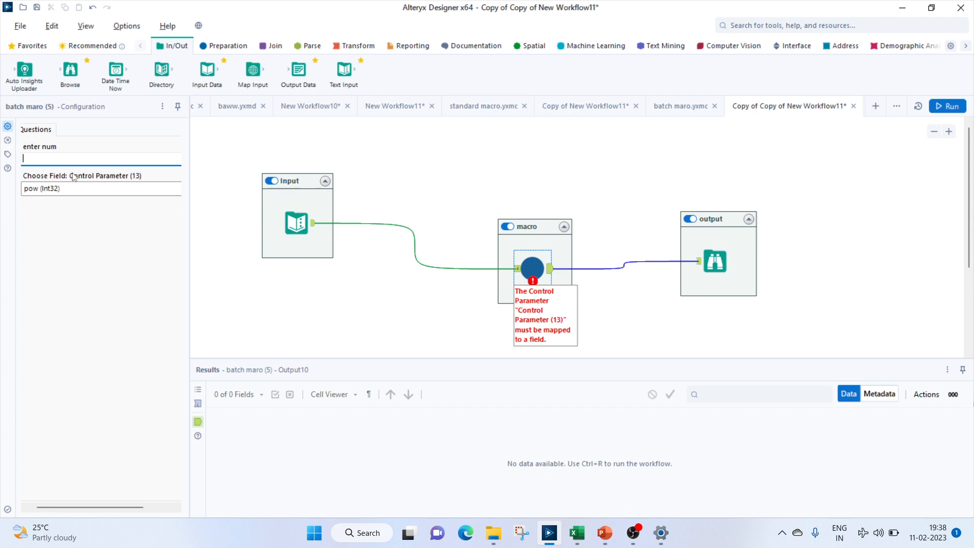
pyautogui.write('2')
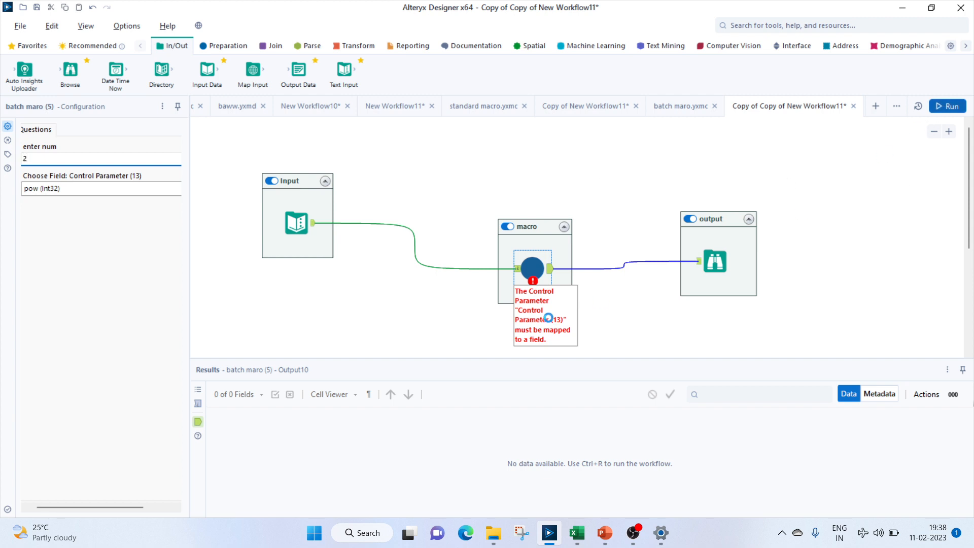
pyautogui.click(947, 106)
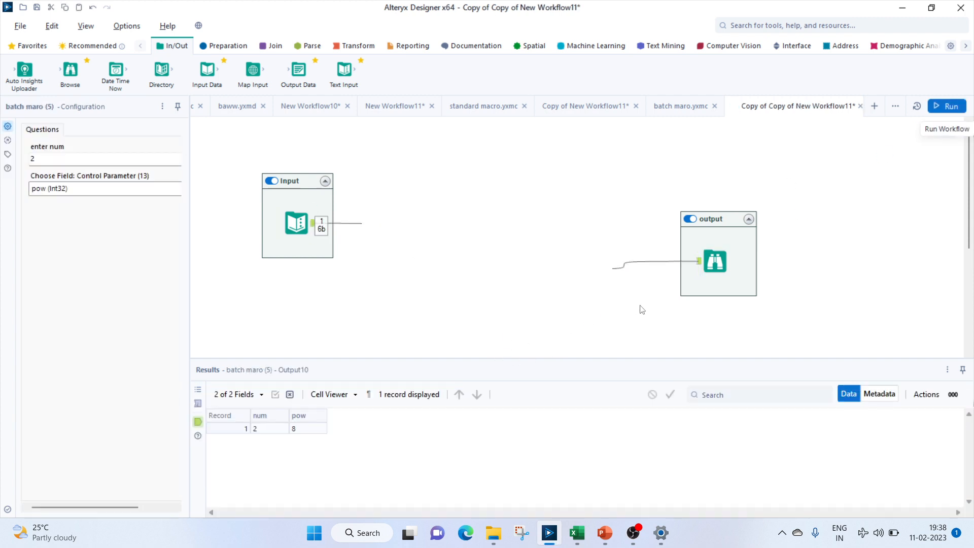
pyautogui.click(534, 269)
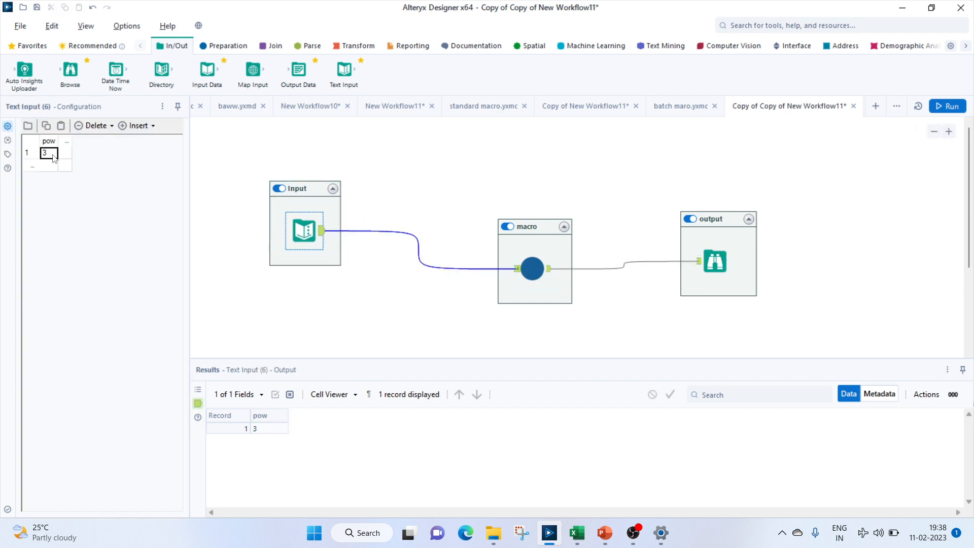
pyautogui.click(533, 268)
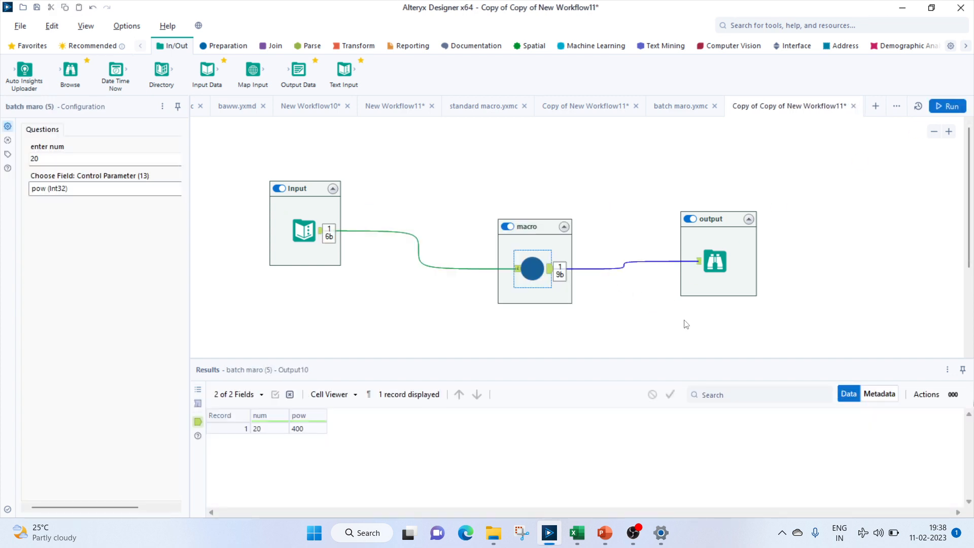
pyautogui.moveTo(676, 327)
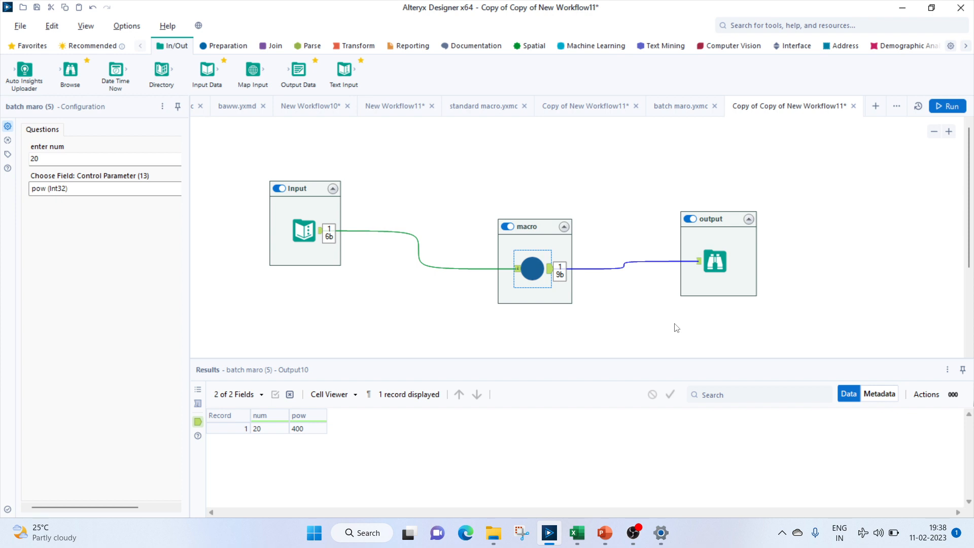